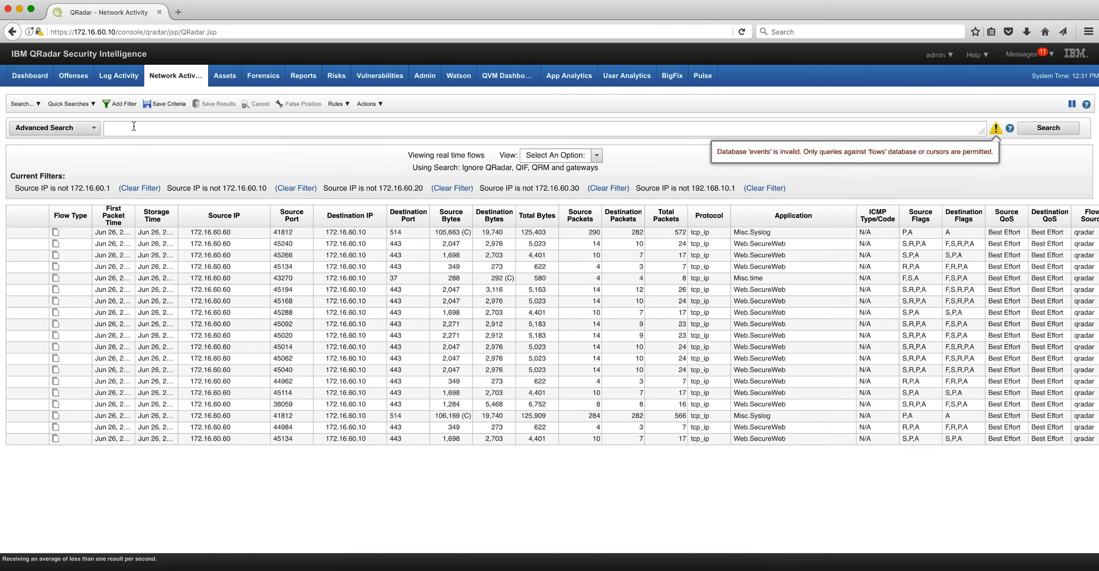
- Build and run the AQL query 'SELECT * FROM flows' using autocomplete keywords
type("s")
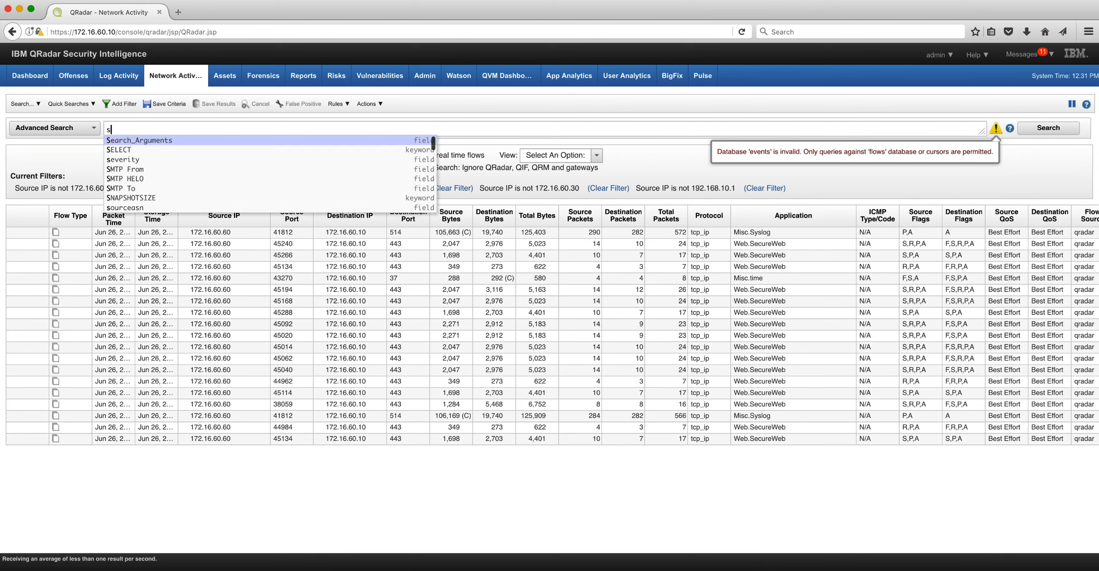
mouse_move(119, 150)
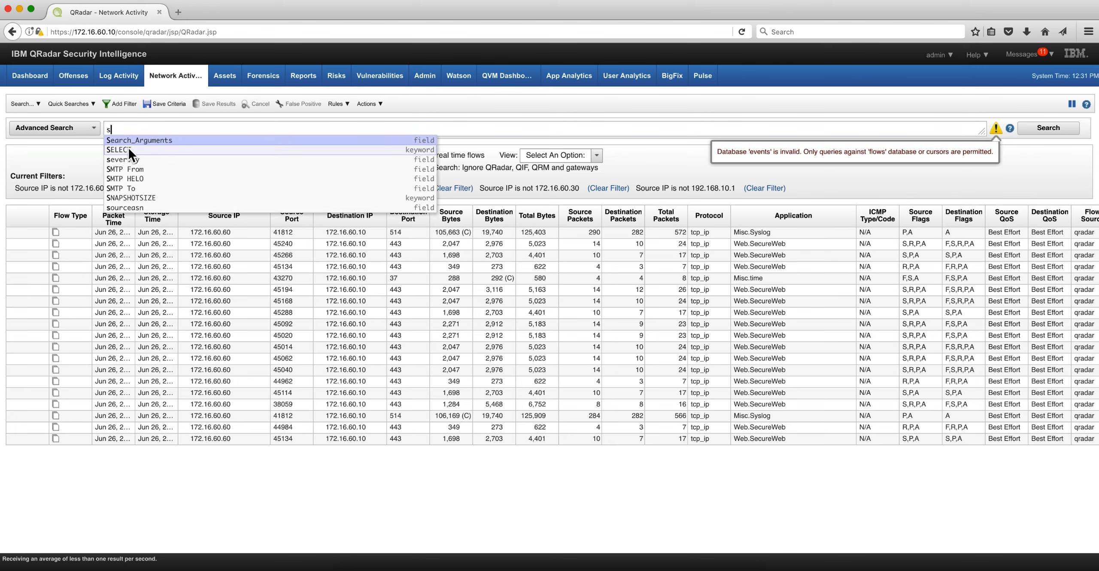
left_click(118, 149)
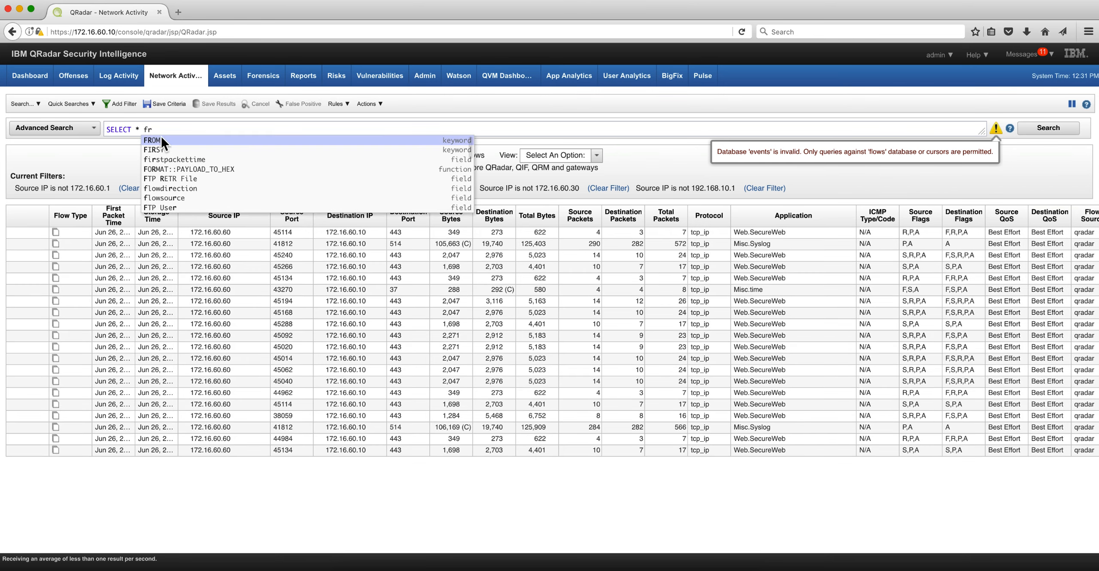
left_click(152, 140)
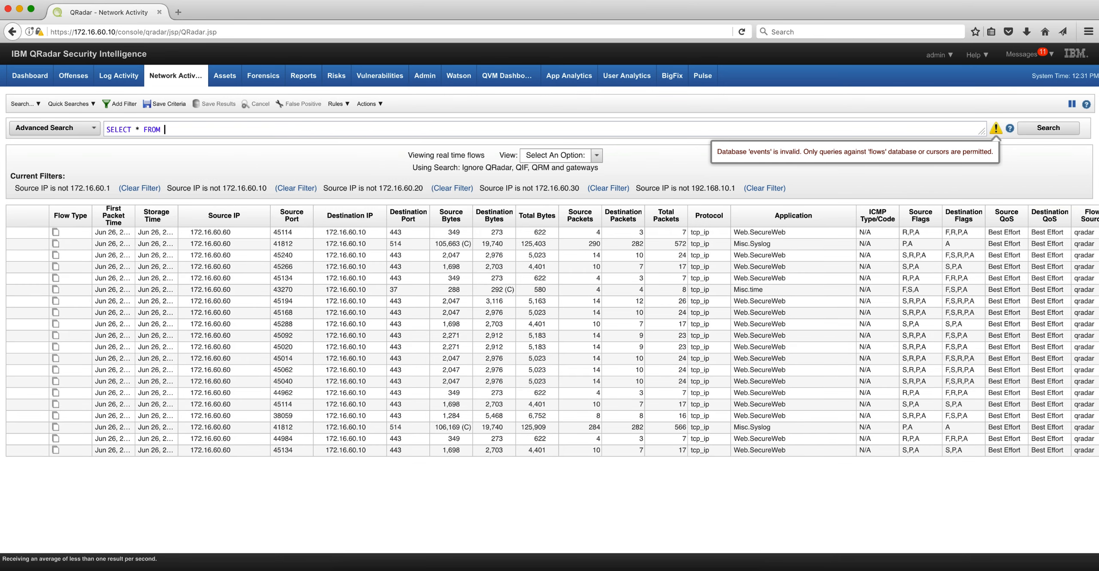
type("flo")
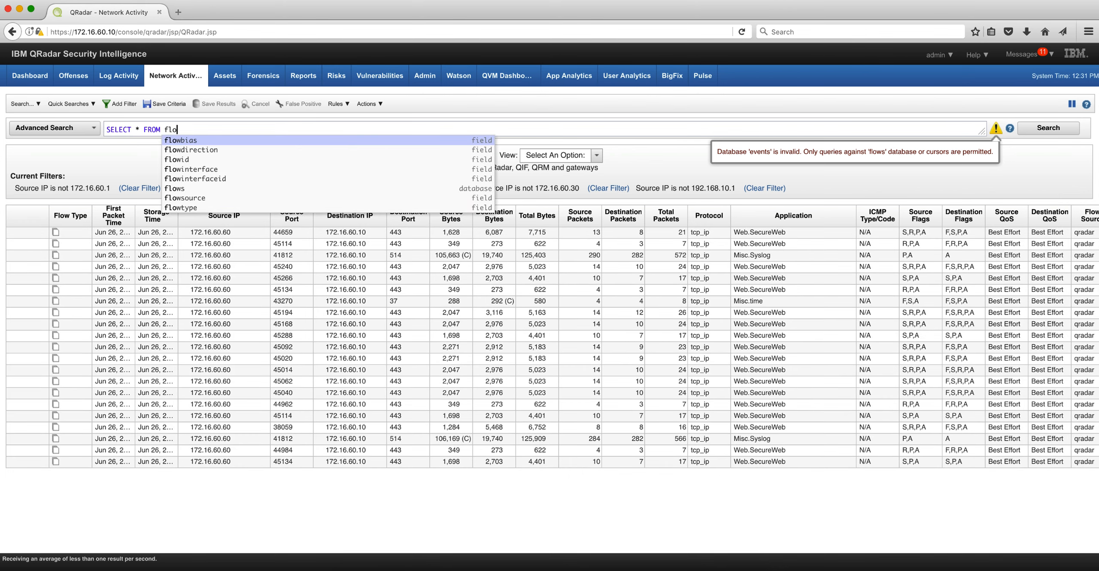
left_click(173, 188)
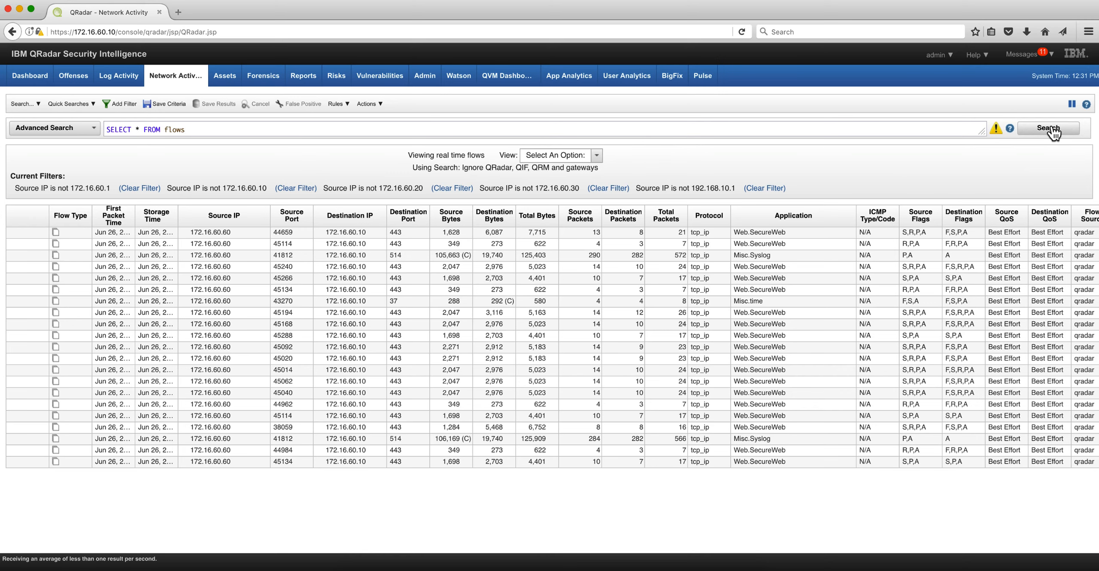
left_click(1049, 128)
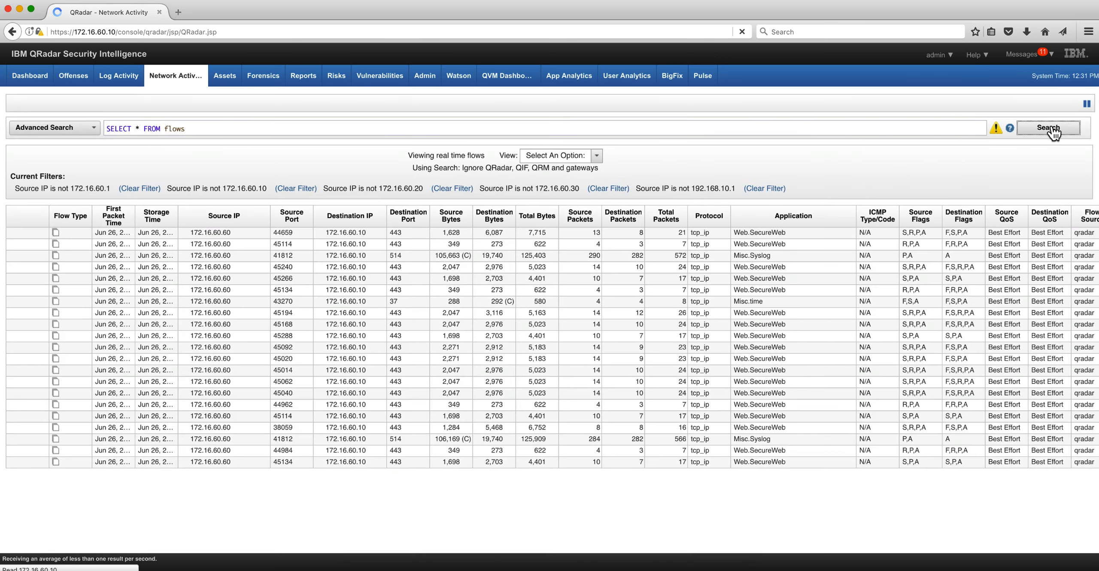
left_click(1048, 128)
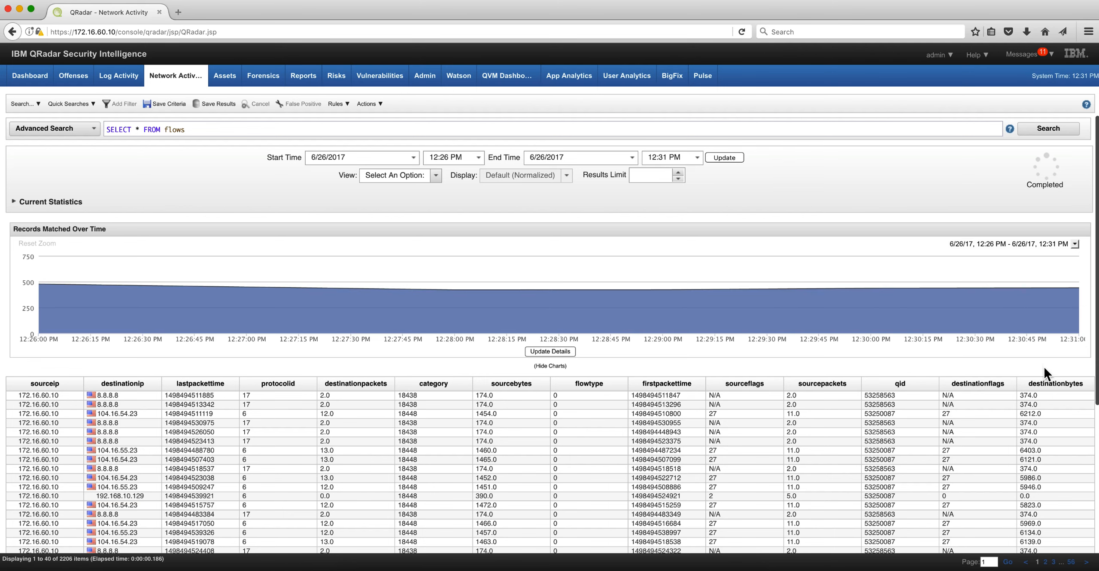
mouse_move(454, 290)
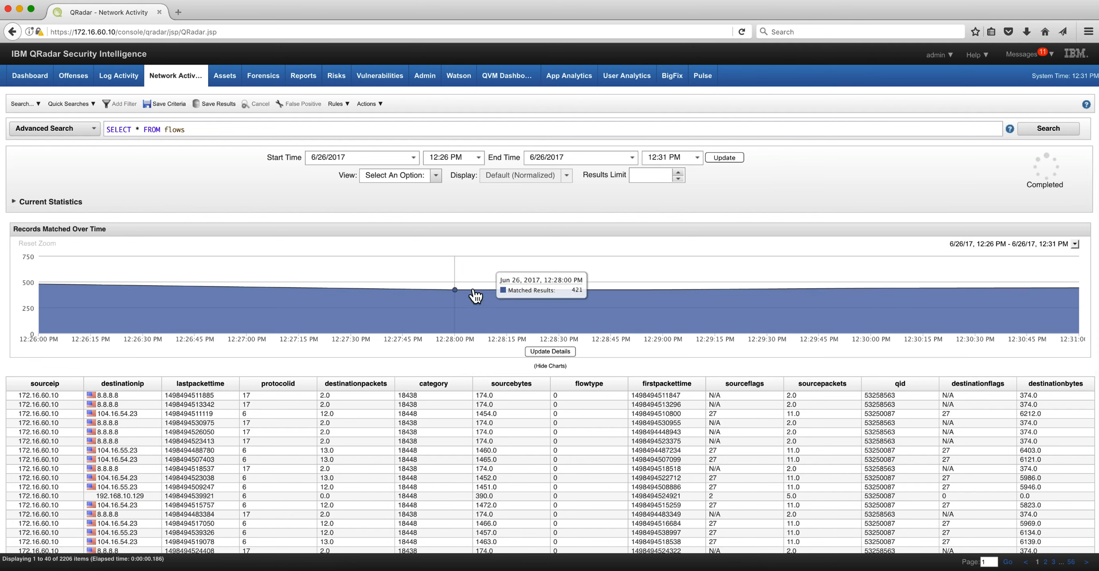
- Switch to Log Activity to search events instead of flows
left_click(118, 75)
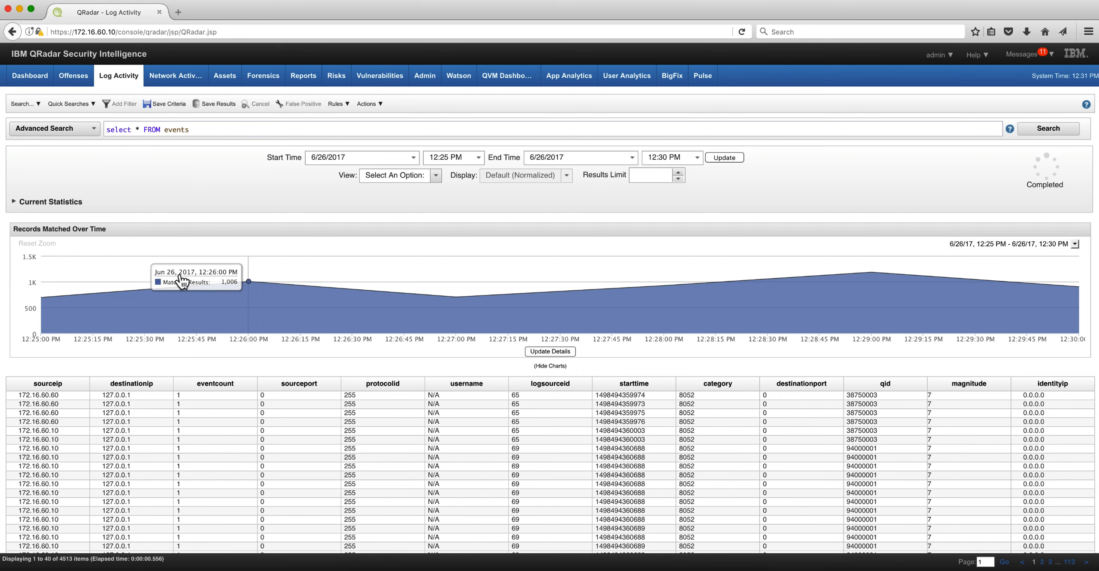
mouse_move(149, 279)
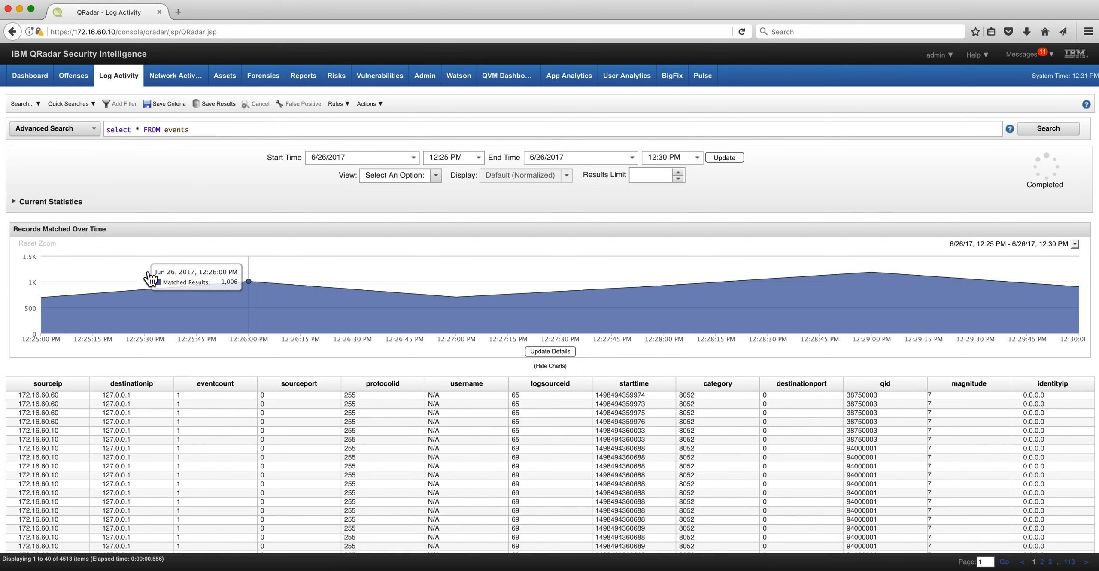
mouse_move(146, 219)
type("SELECT starttime, sourceip, destinationip")
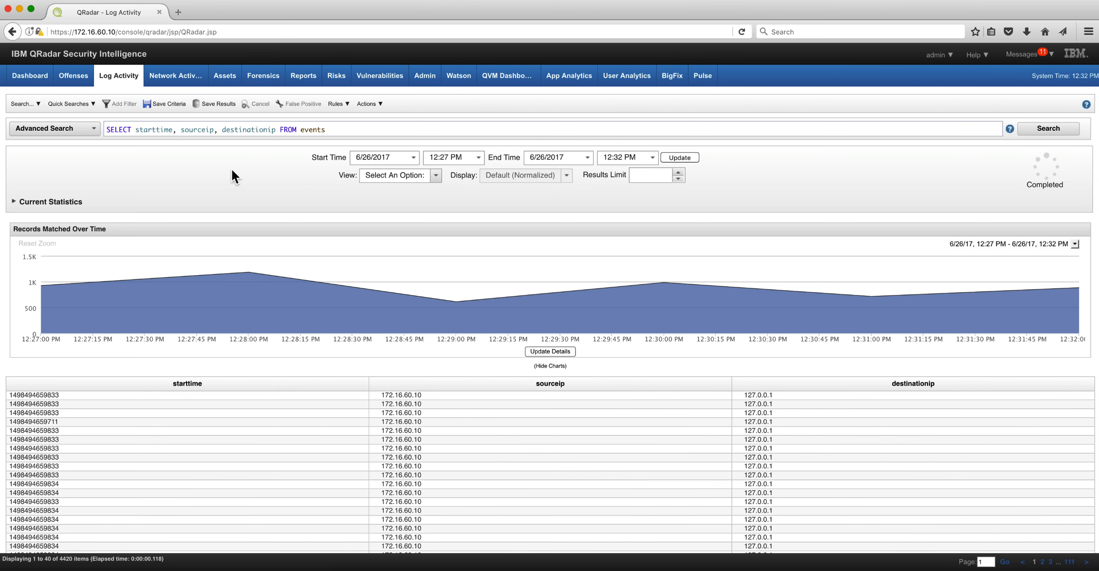
mouse_move(139, 148)
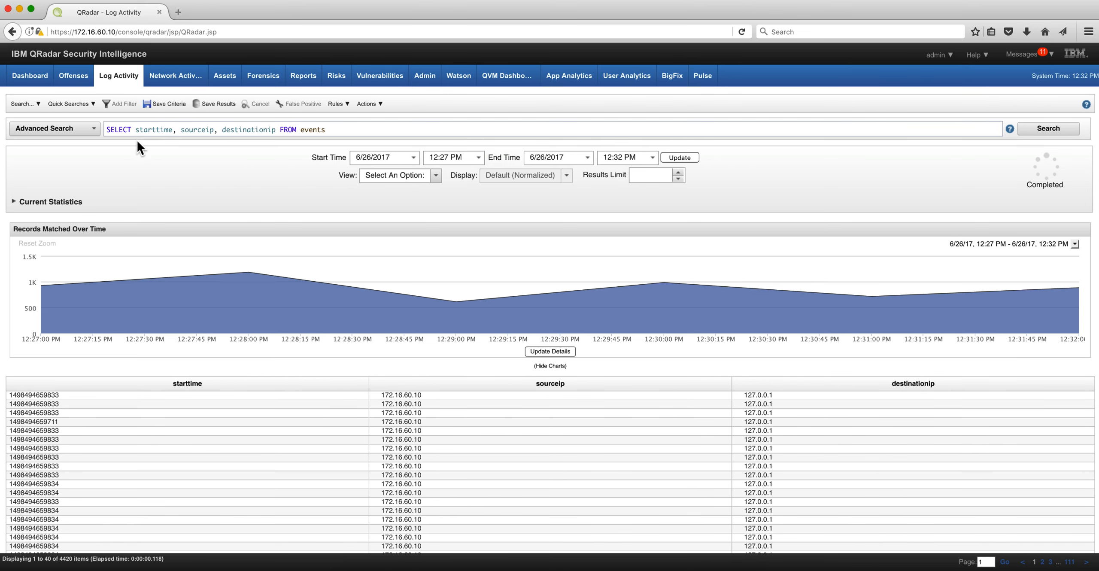
mouse_move(244, 144)
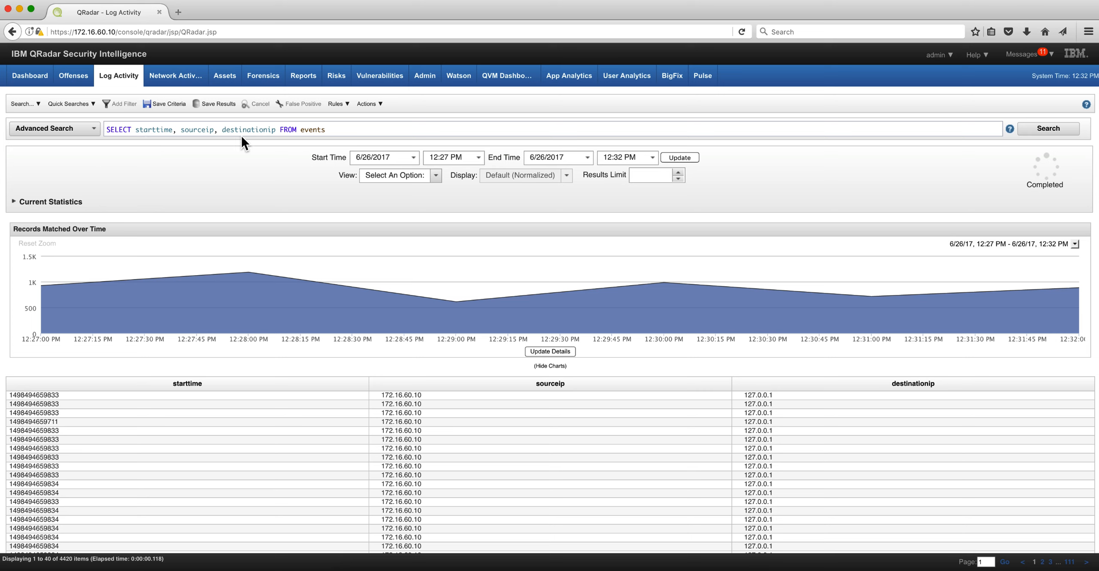
mouse_move(49, 428)
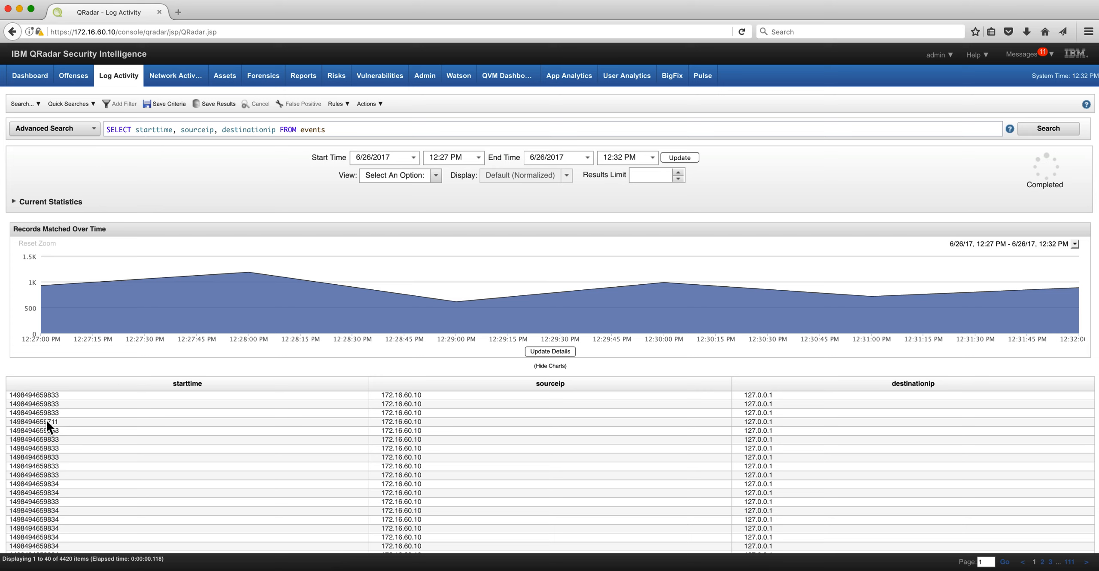
mouse_move(28, 389)
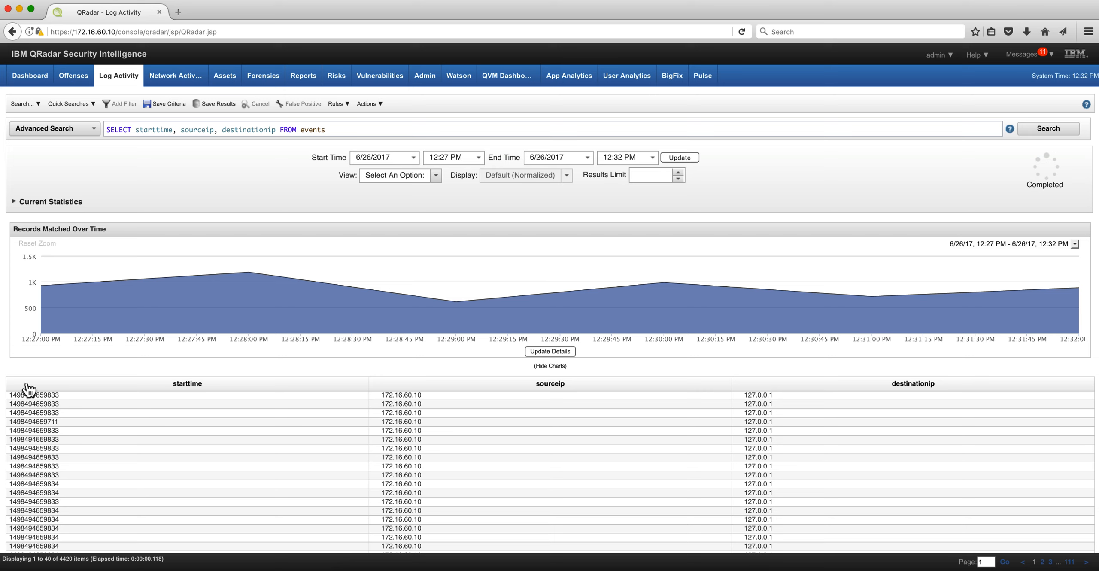
mouse_move(449, 424)
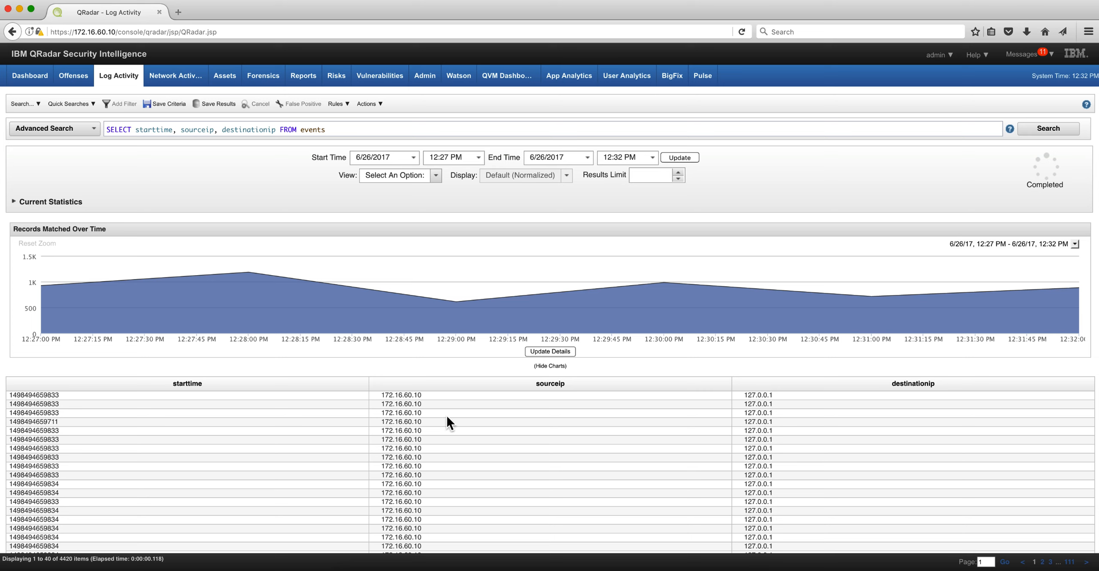
mouse_move(247, 277)
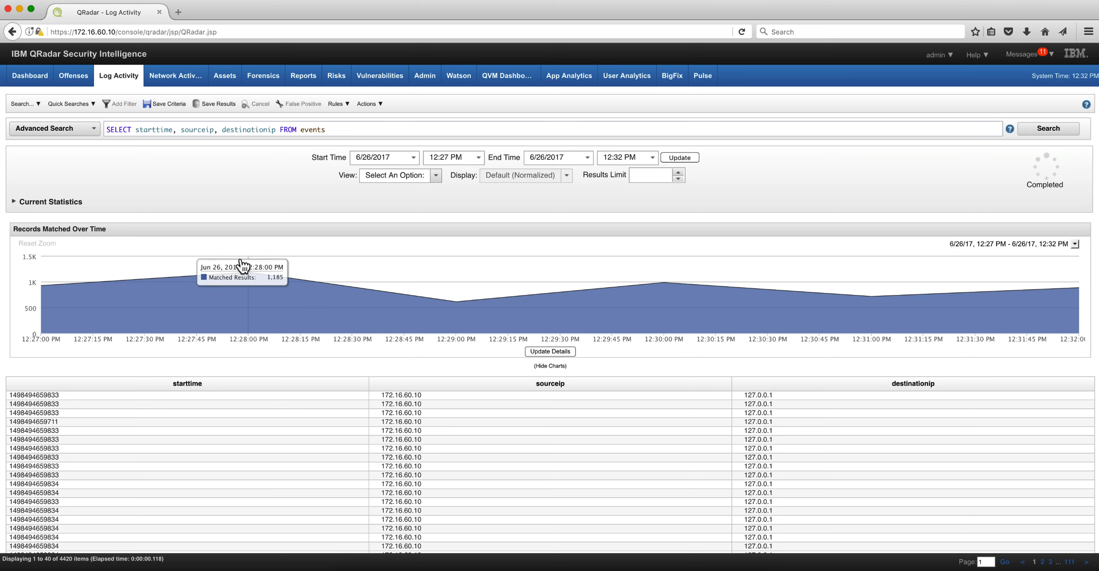
mouse_move(202, 215)
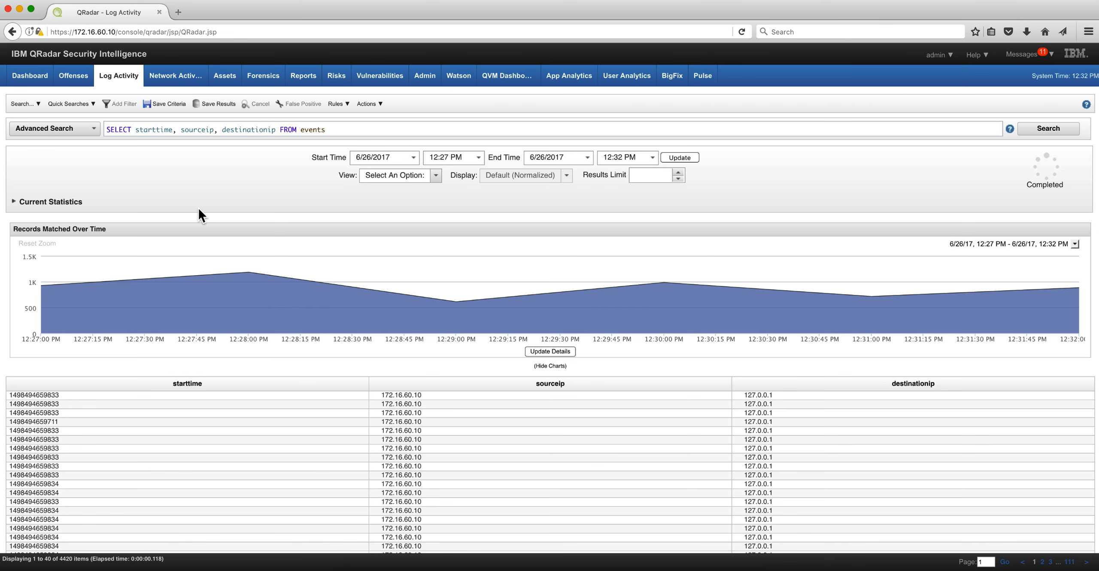
- Search events with QIDNAME(qid) and CATEGORYNAME(category) aliased 'Name of category'
left_click(1047, 128)
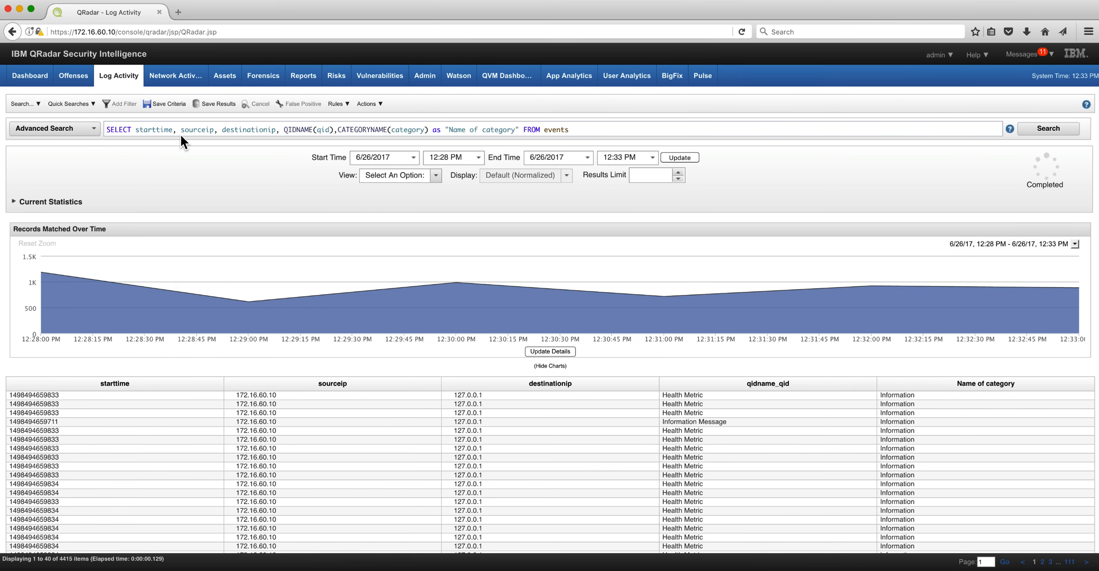
mouse_move(303, 130)
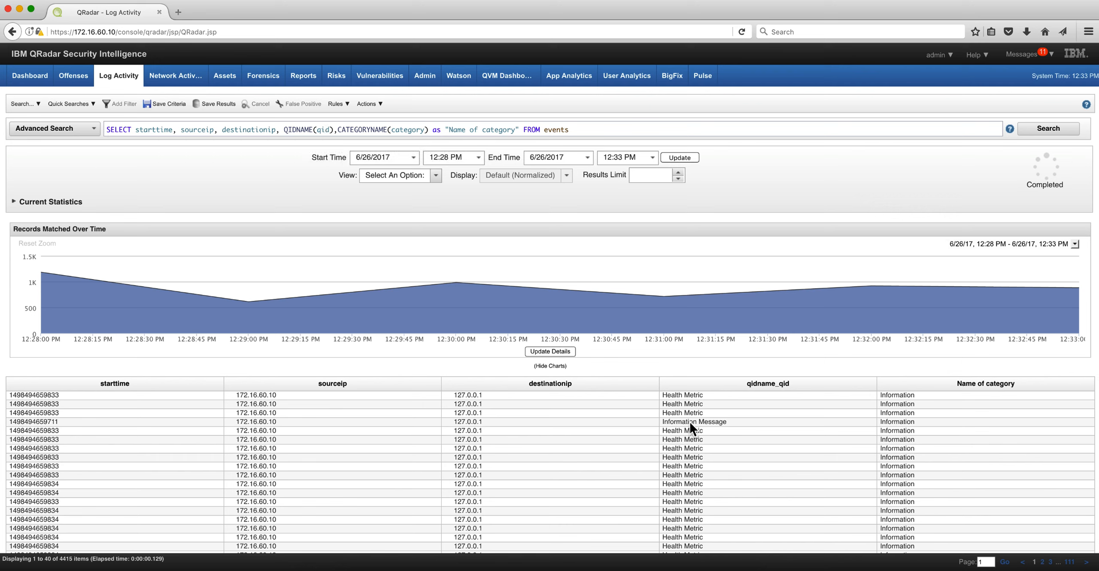
mouse_move(343, 184)
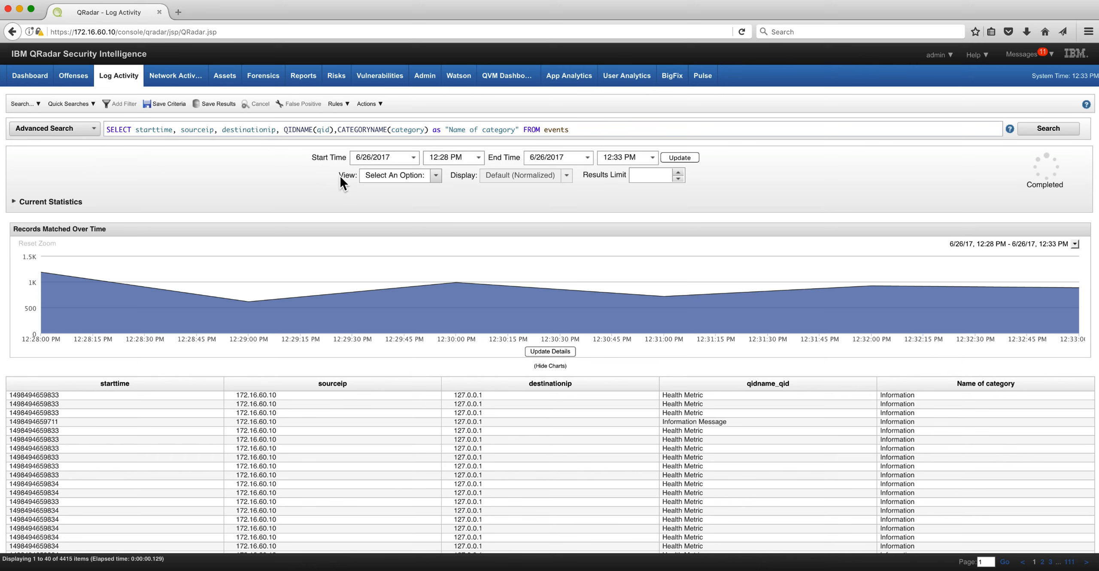
mouse_move(637, 377)
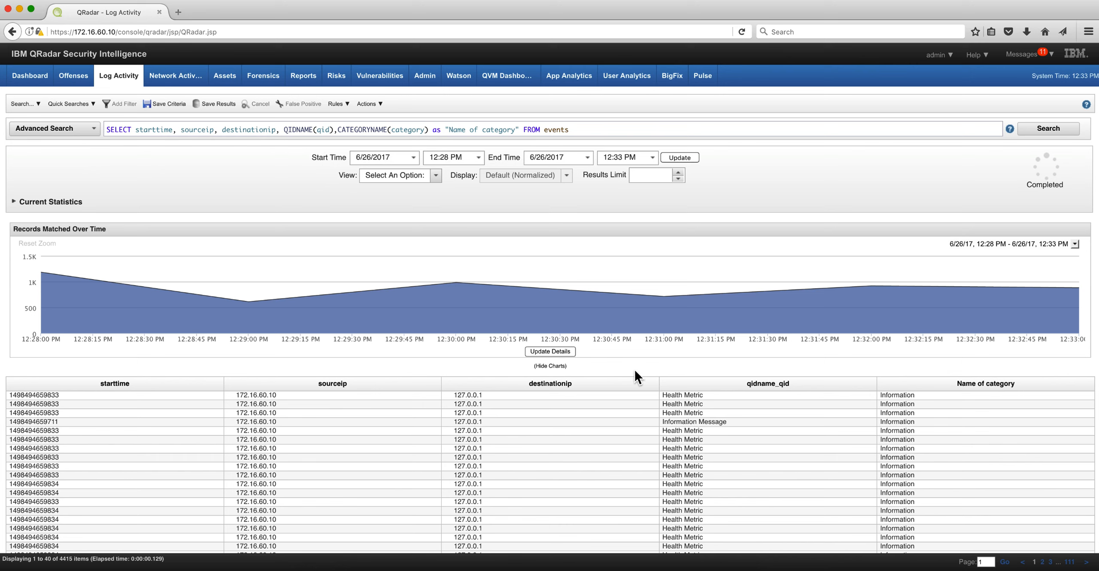
mouse_move(647, 385)
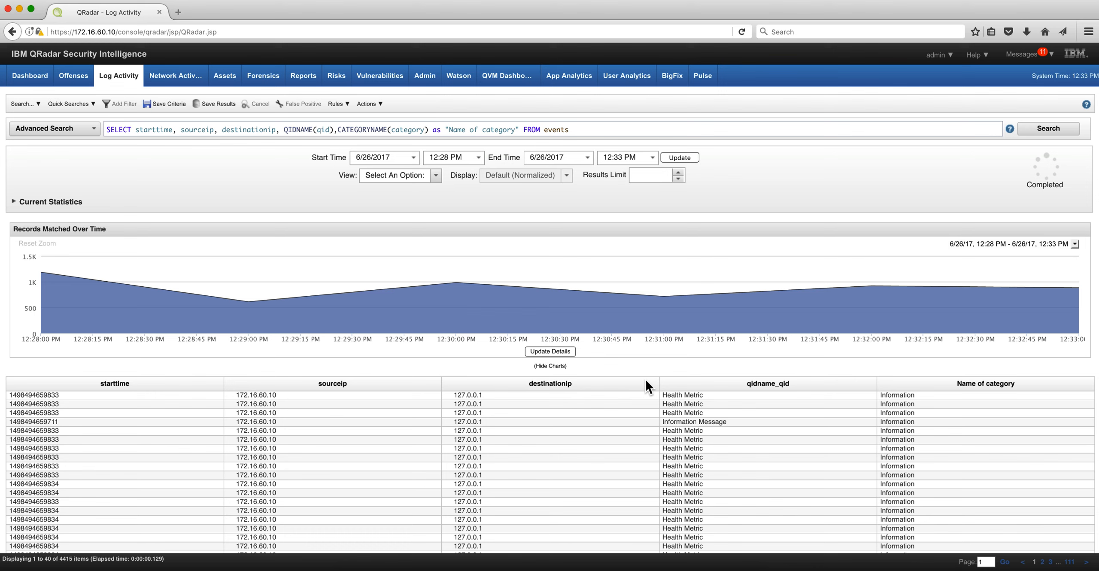
mouse_move(301, 129)
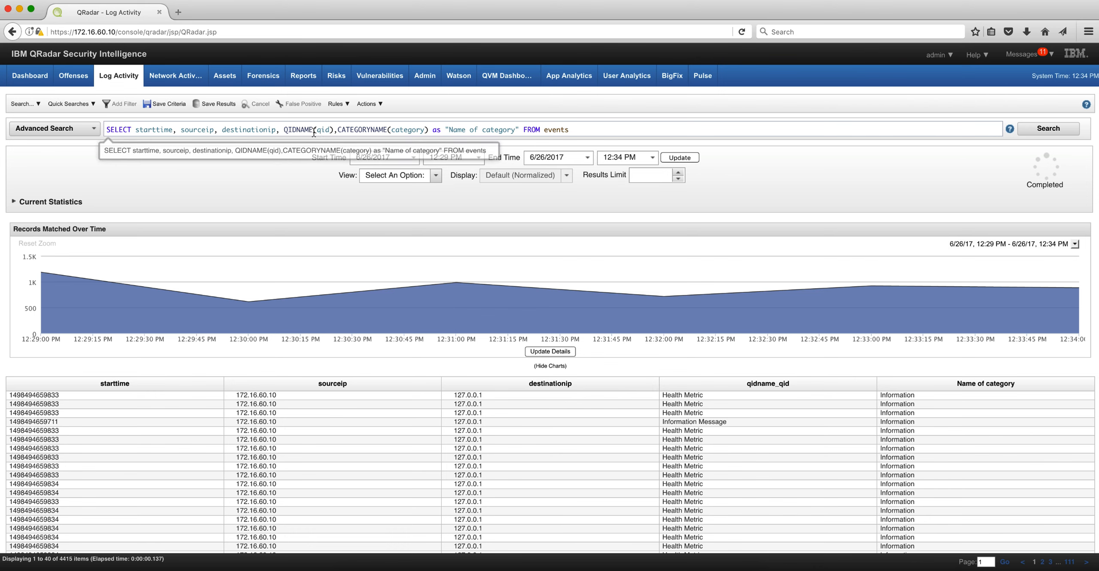
mouse_move(295, 144)
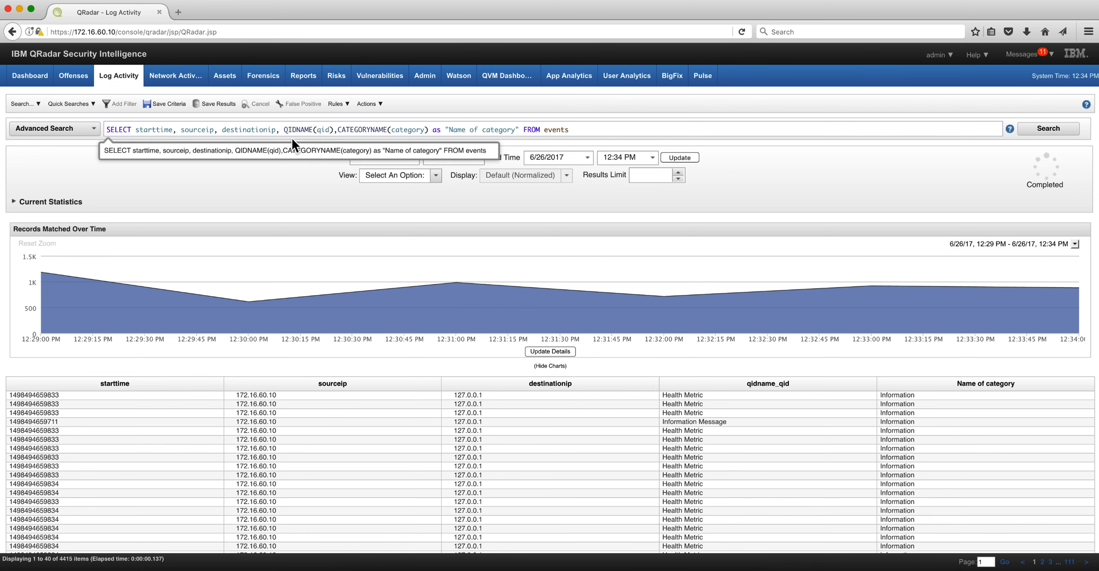
mouse_move(787, 368)
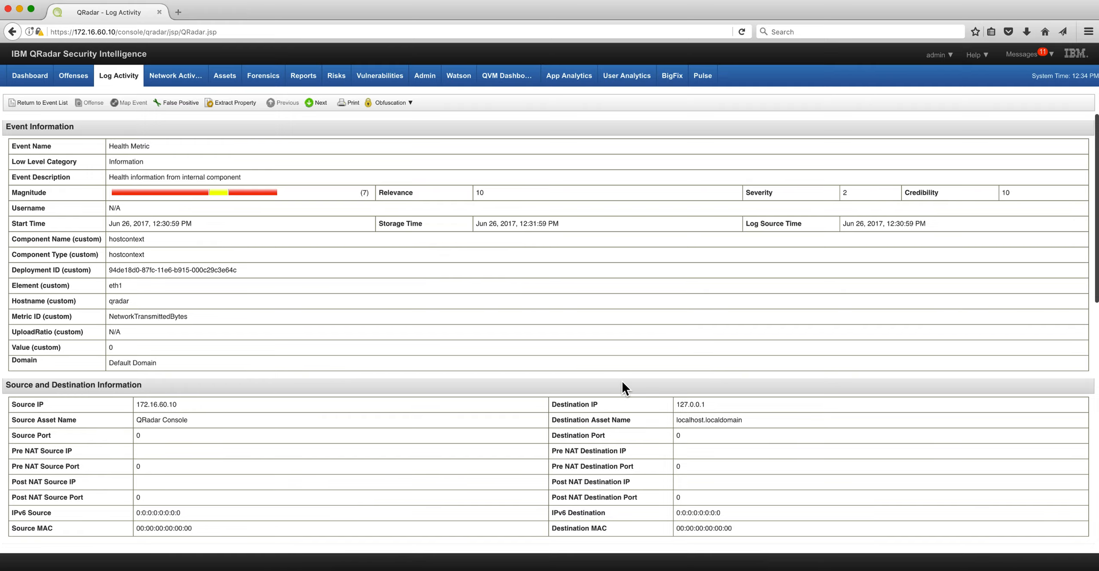
- Scroll through the Health Metric event's payload and additional information
scroll("down", 3)
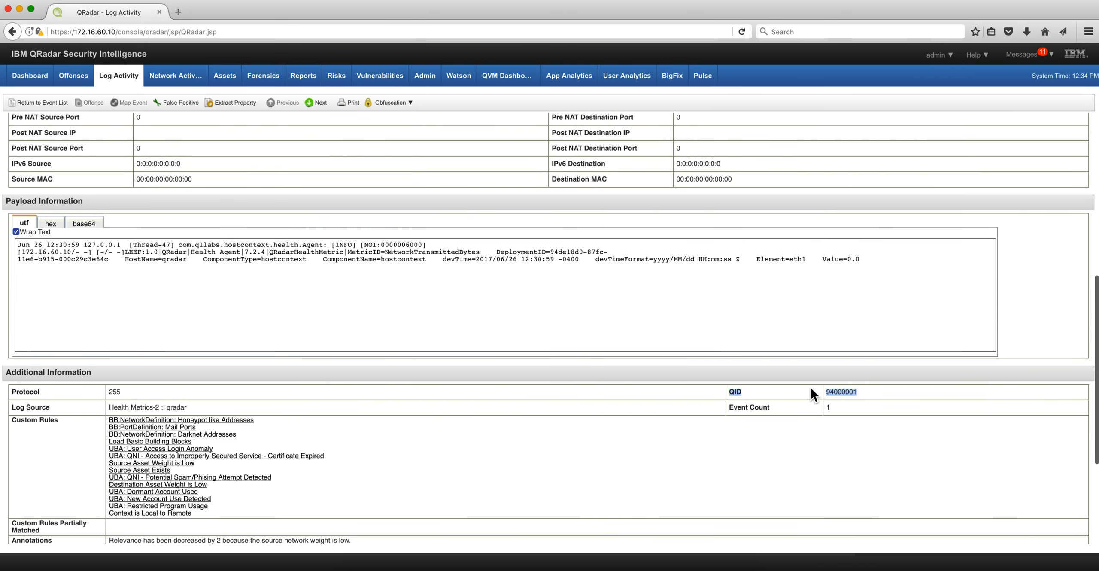
scroll("up", 3)
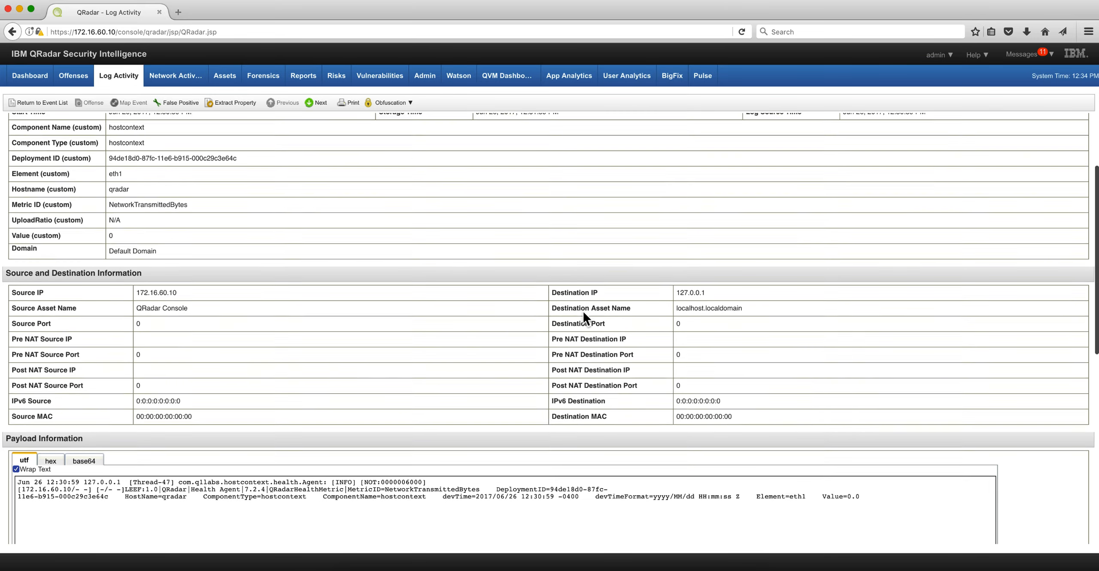
scroll("up", 3)
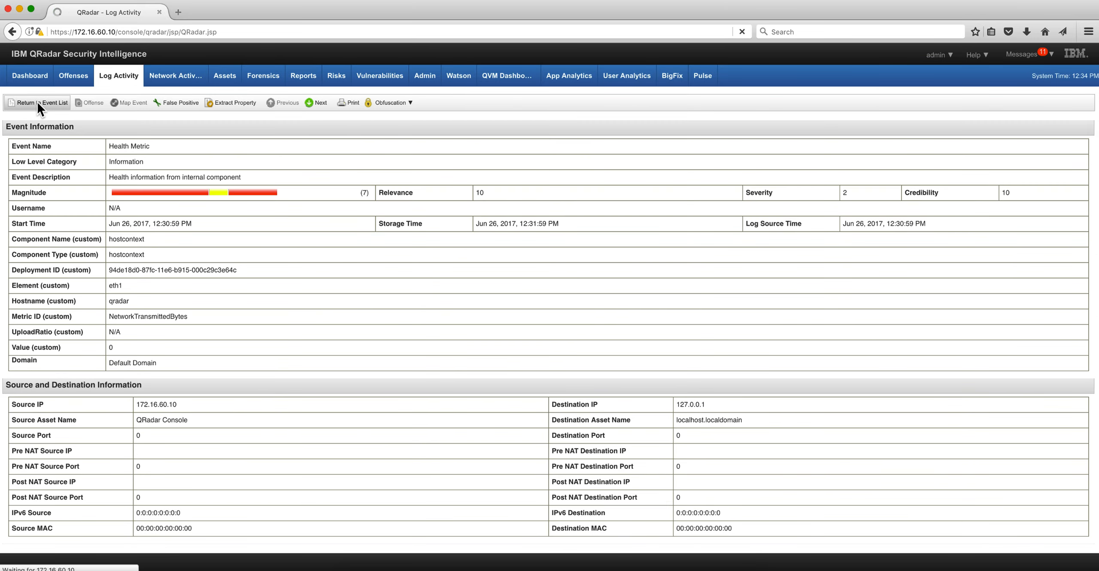
- Return to the event list showing the 'Name of category' results
left_click(40, 103)
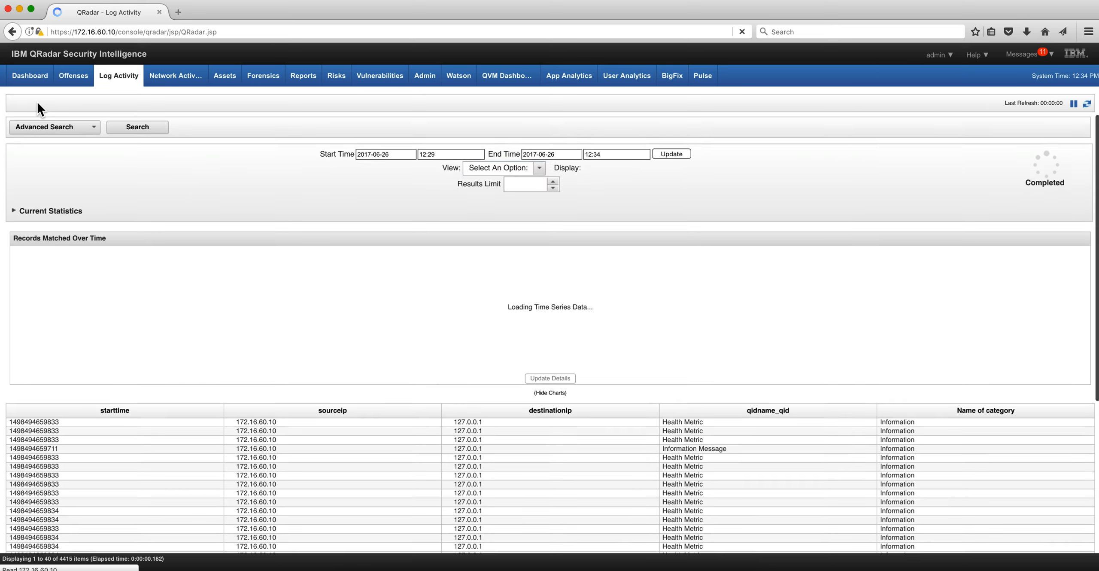
left_click(44, 127)
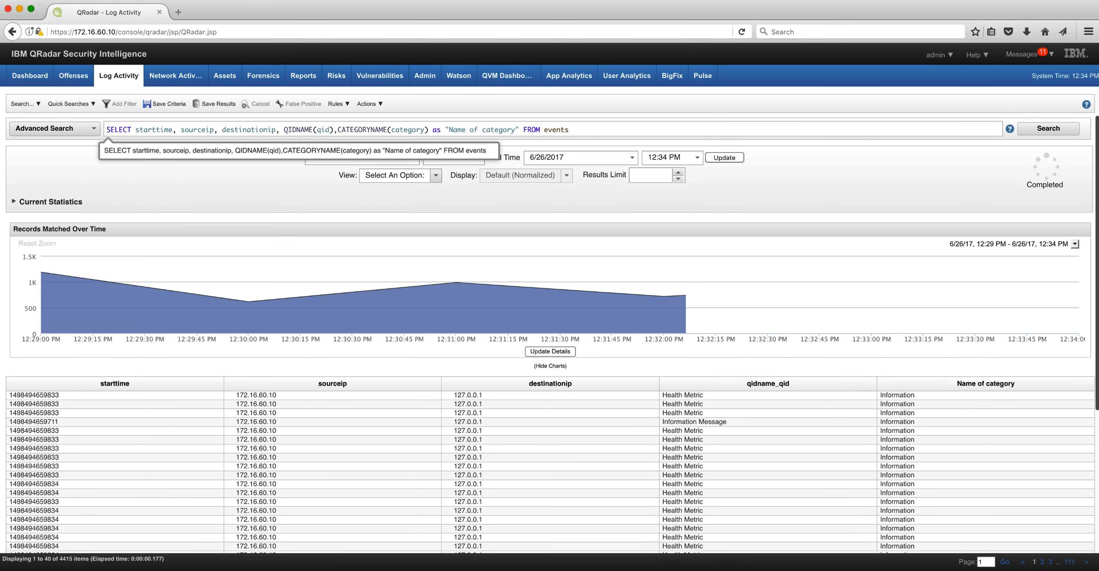
mouse_move(369, 134)
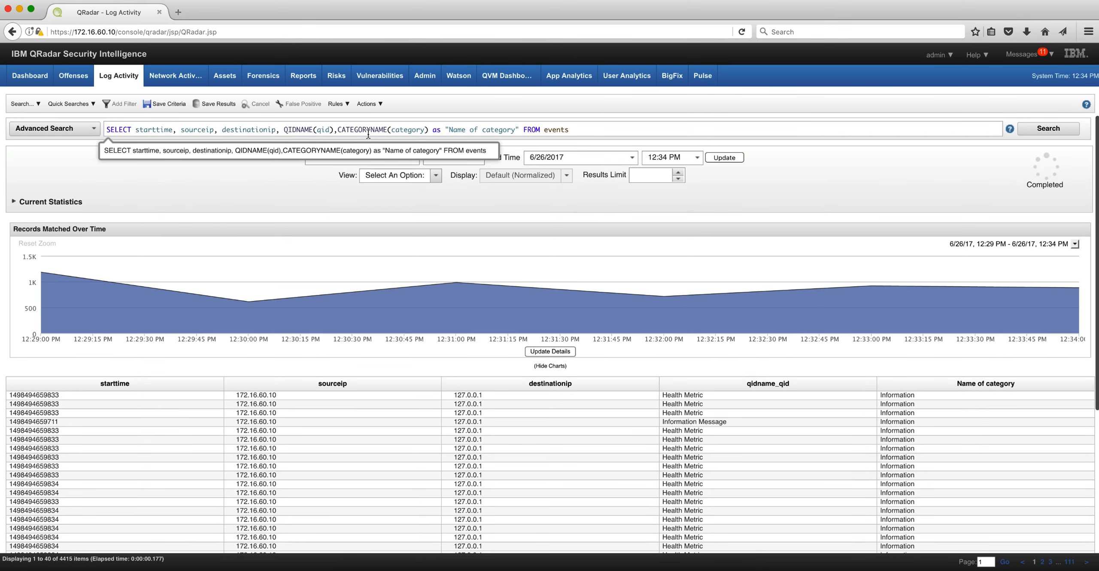
mouse_move(418, 132)
type("categ")
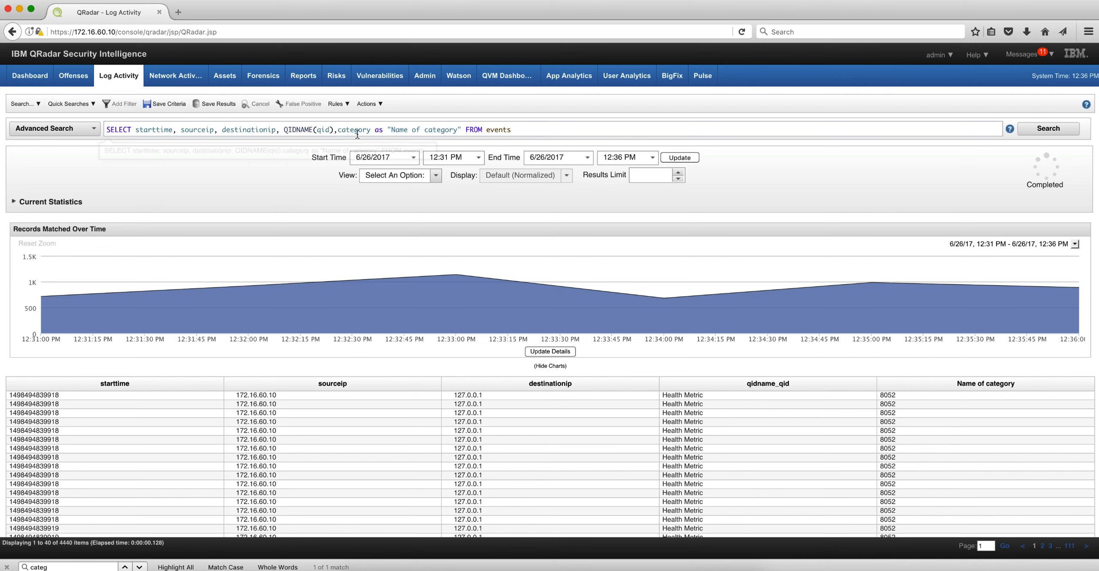
mouse_move(715, 245)
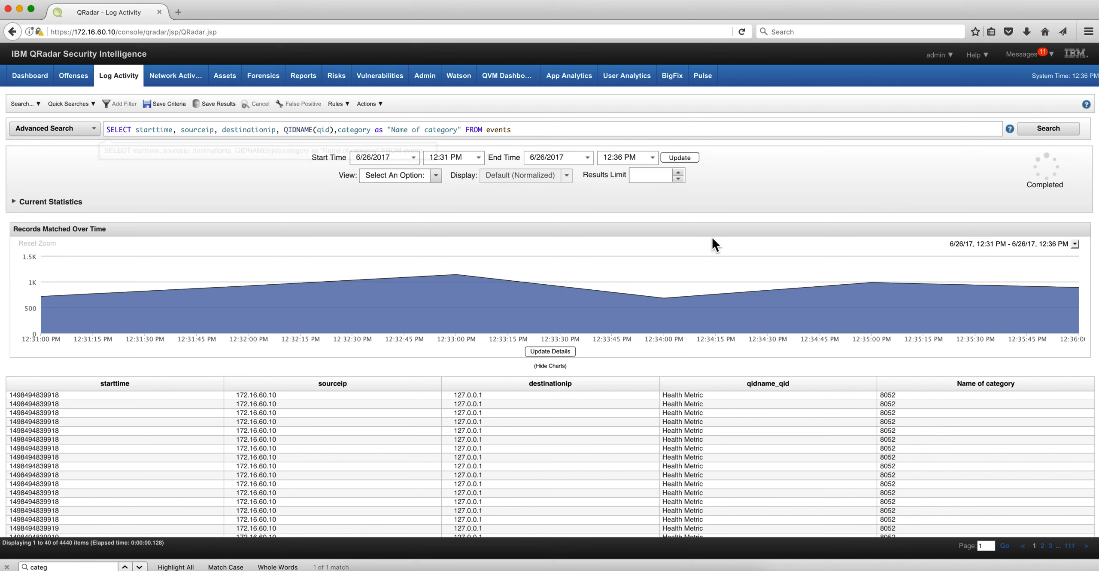
mouse_move(484, 254)
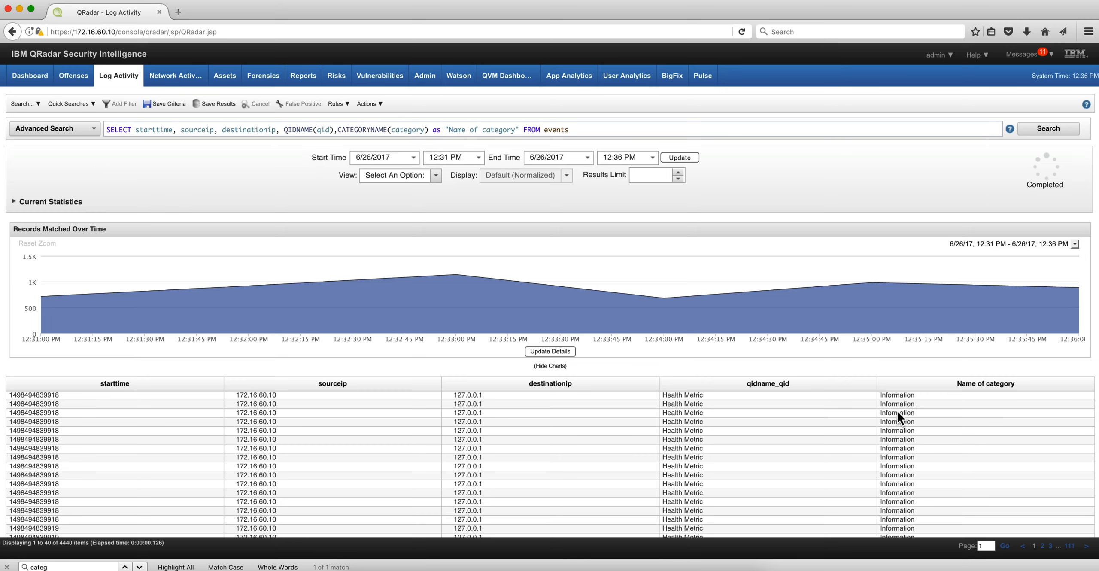
mouse_move(1018, 397)
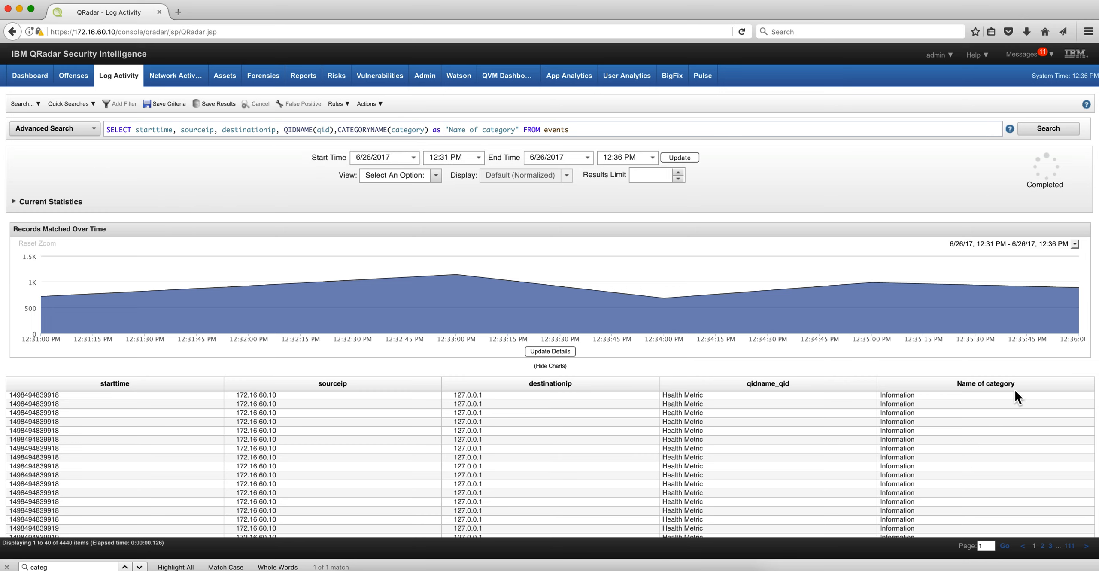
mouse_move(469, 144)
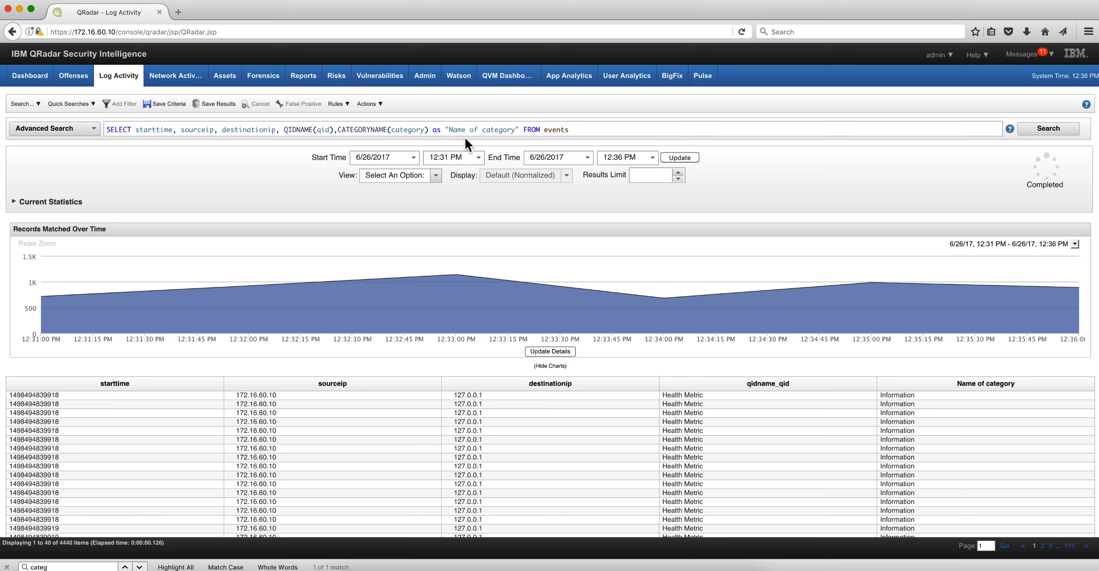
mouse_move(466, 130)
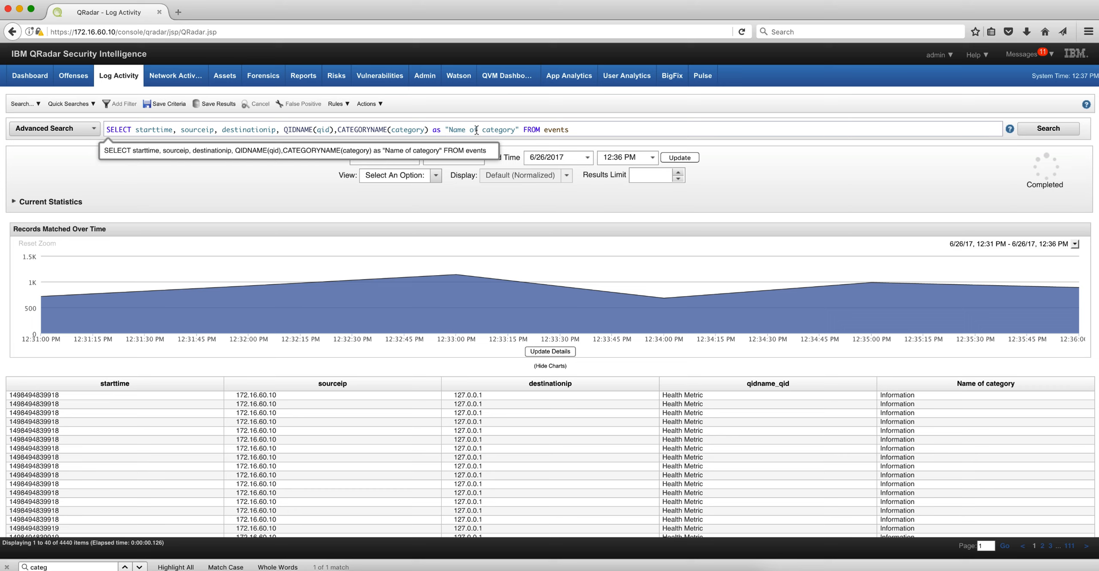
mouse_move(501, 130)
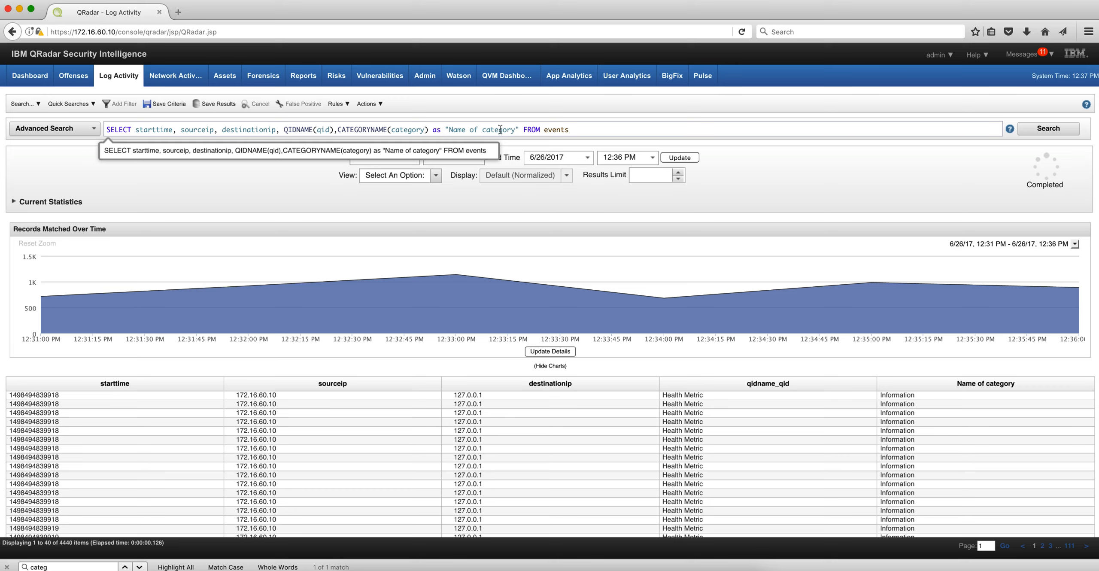
mouse_move(118, 154)
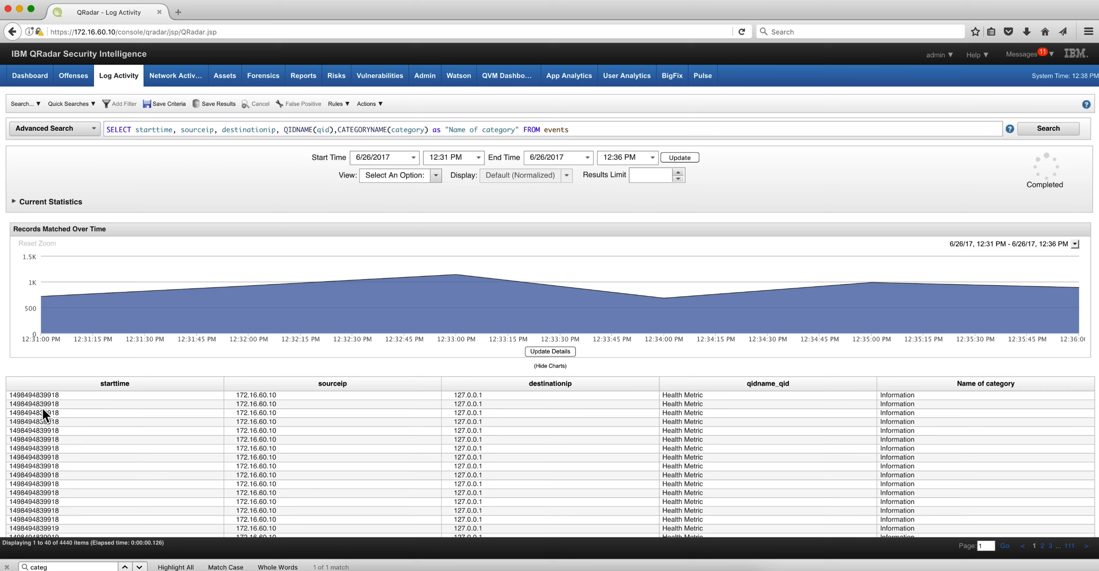
mouse_move(21, 448)
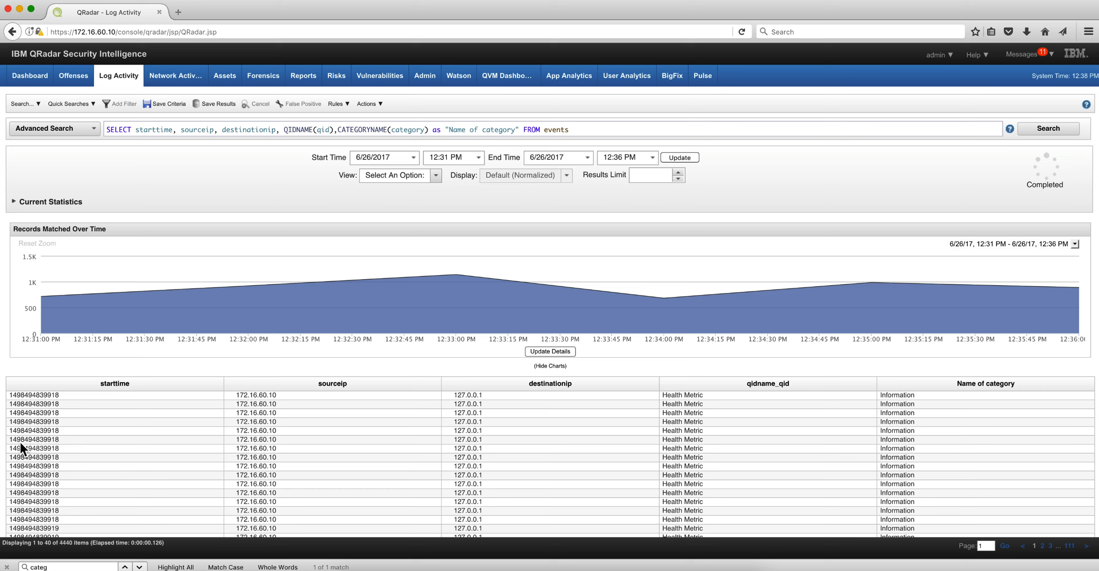
mouse_move(53, 373)
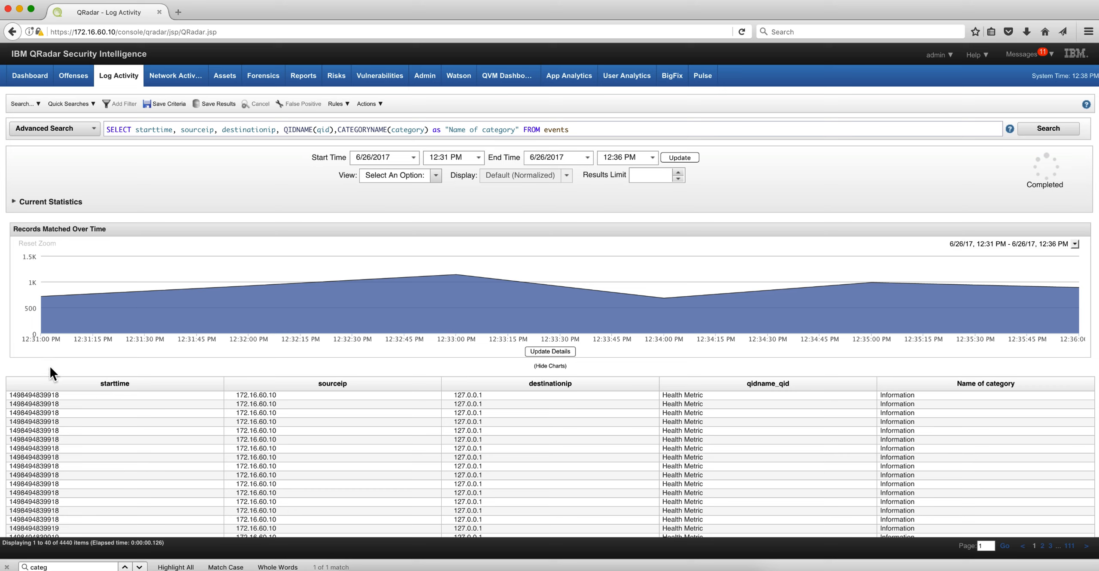
mouse_move(148, 172)
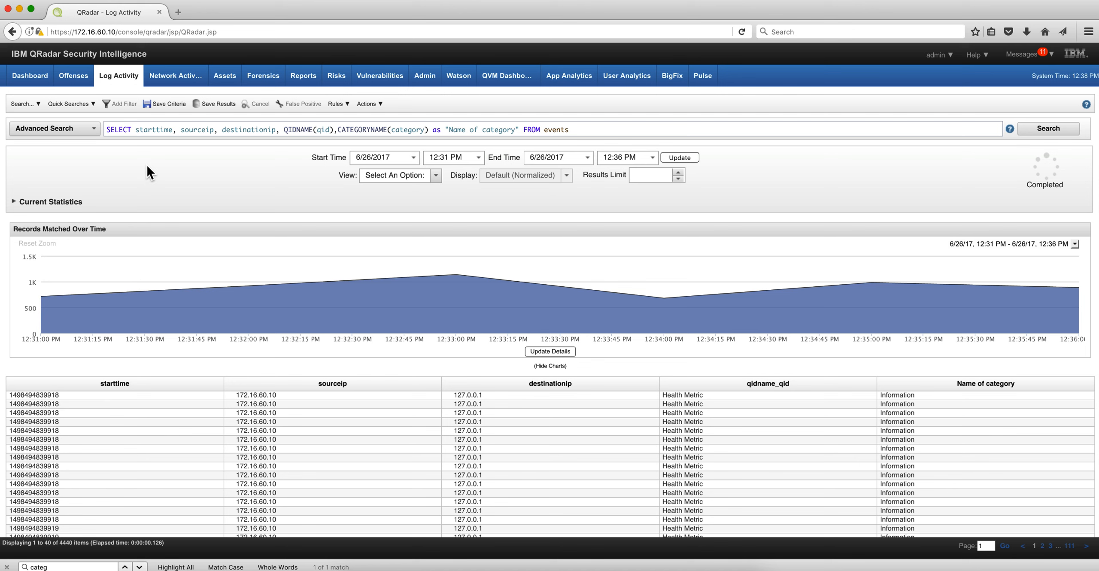
- Rerun the query with starttime formatted as DATEFORMAT(starttime, 'YYYY-MM-dd HH:mm:ss')
left_click(1048, 128)
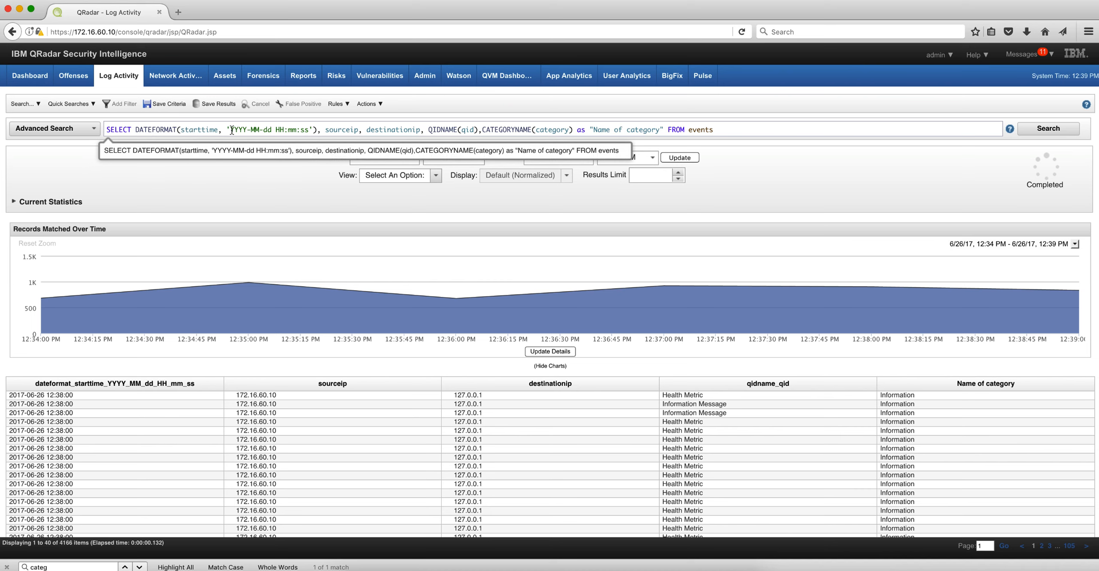
mouse_move(245, 197)
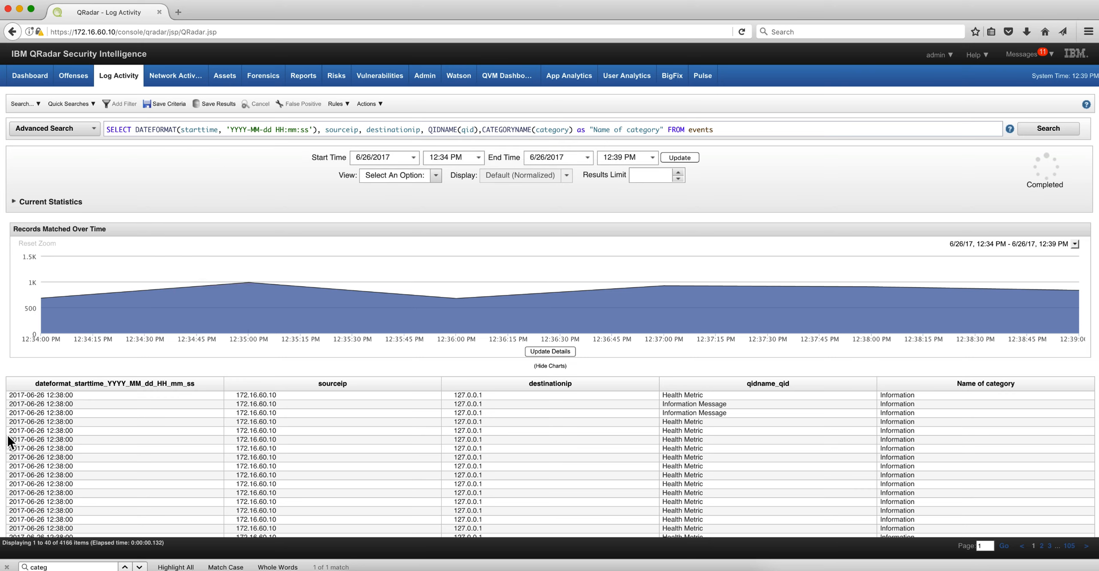
mouse_move(68, 423)
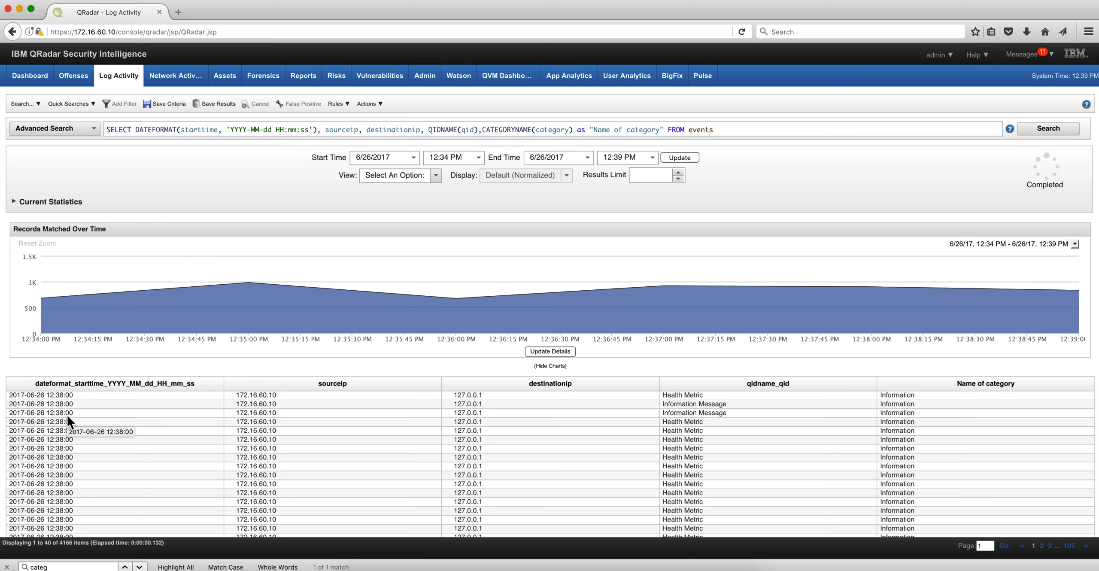
mouse_move(115, 398)
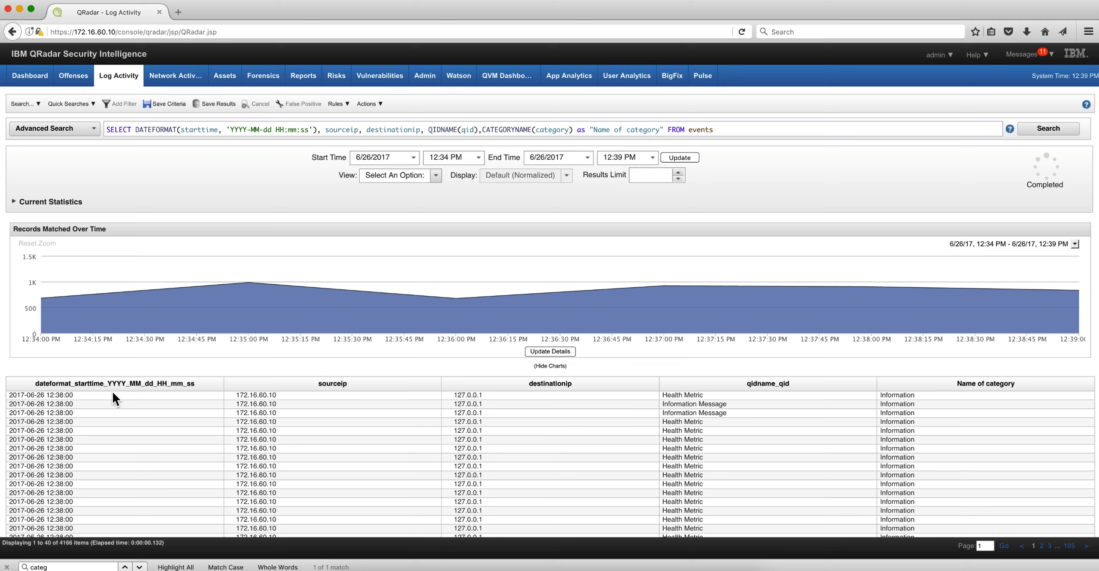
mouse_move(146, 398)
type(" as Date")
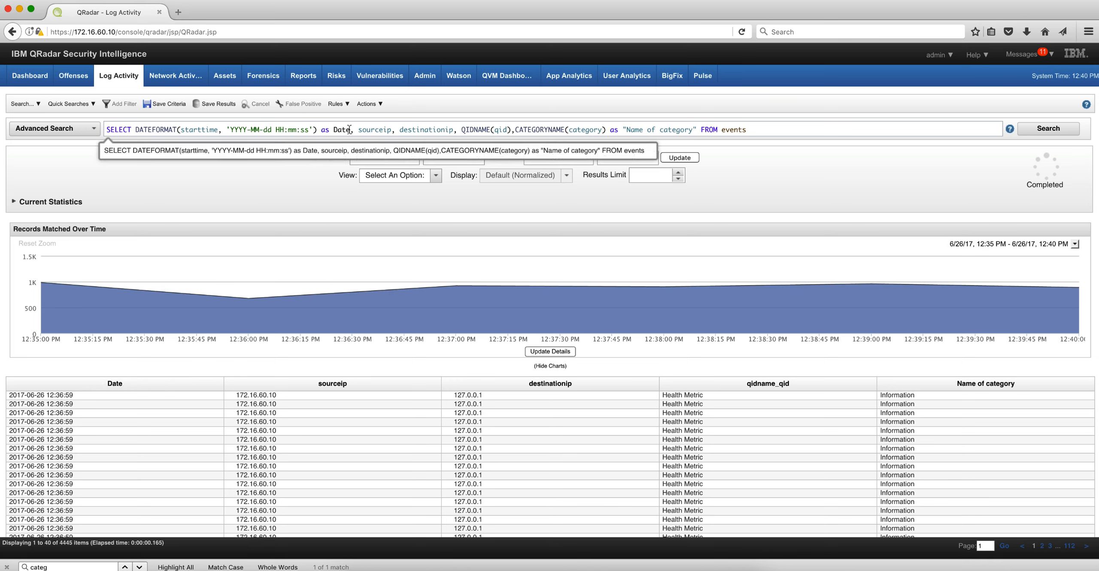
left_click(752, 153)
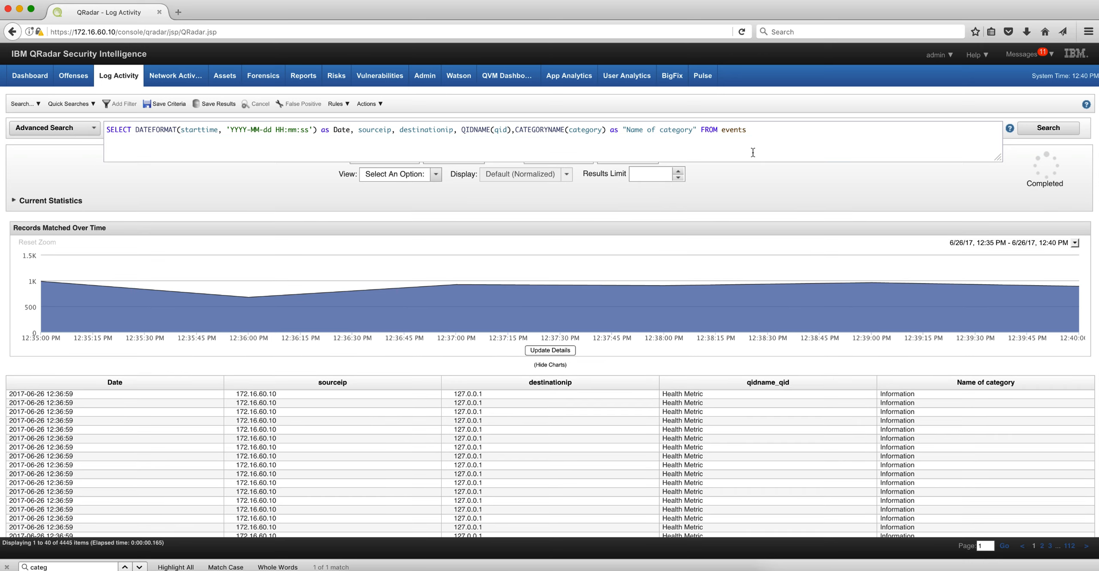
mouse_move(639, 141)
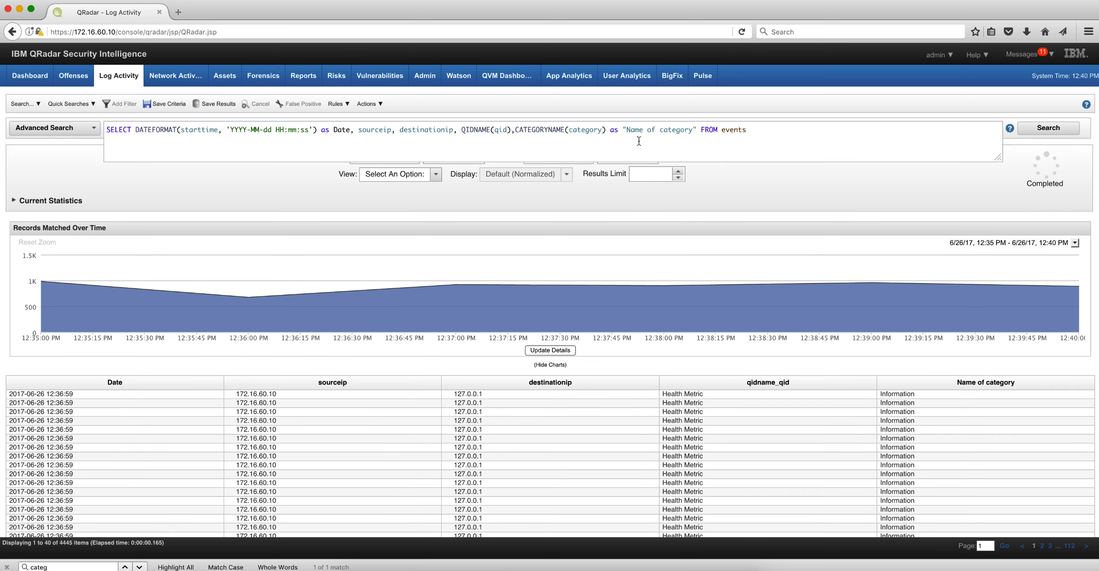
mouse_move(742, 212)
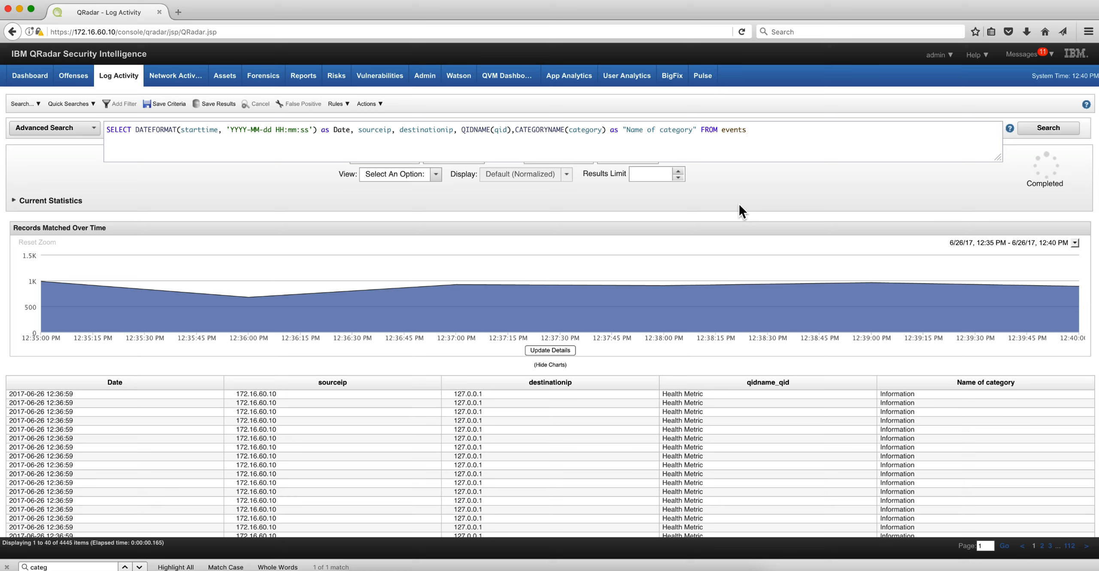
mouse_move(646, 225)
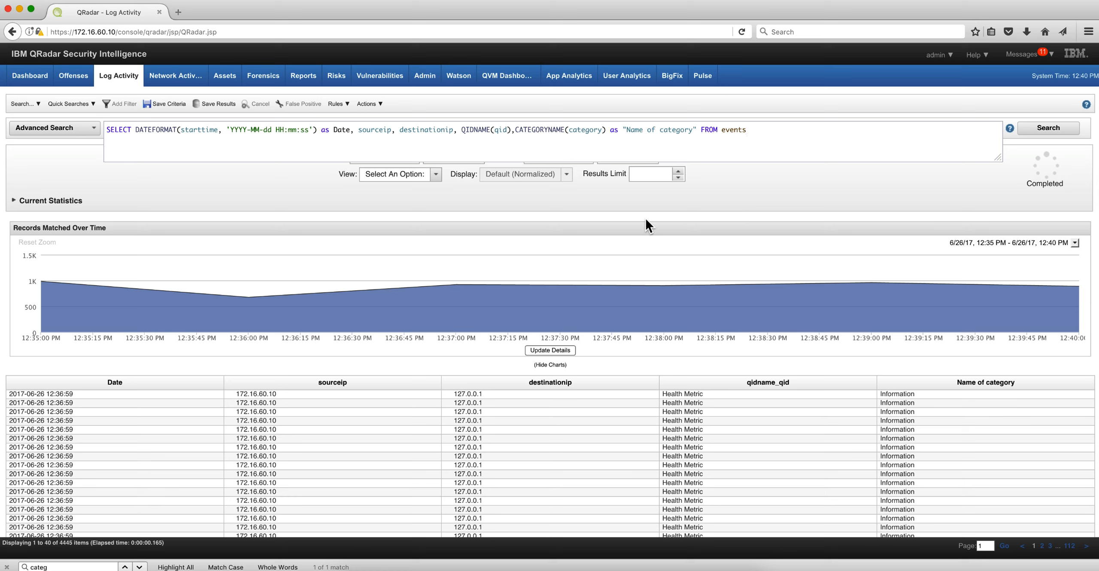
mouse_move(730, 134)
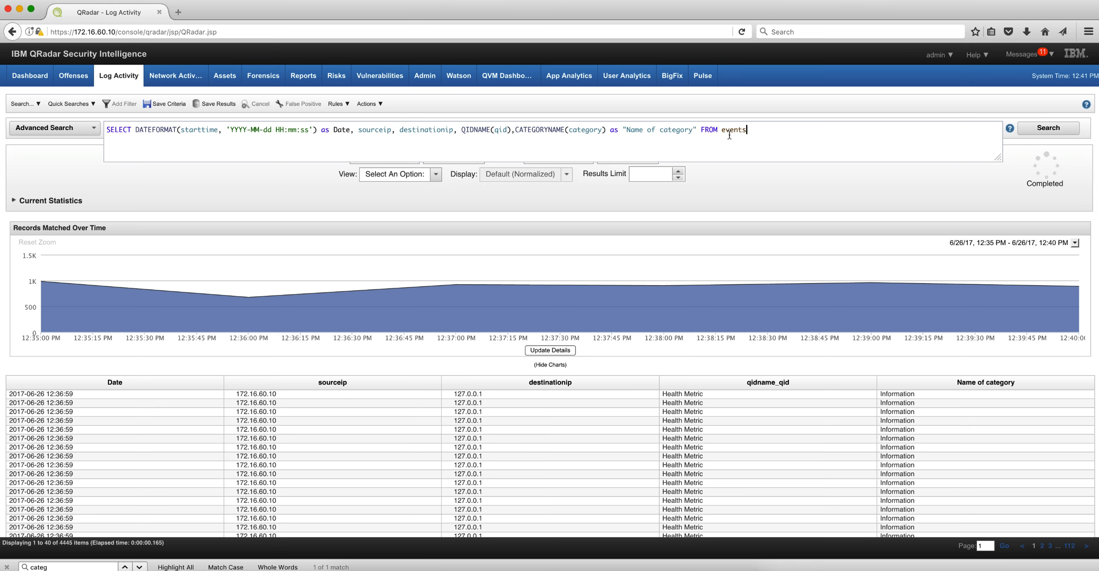
left_click(1047, 128)
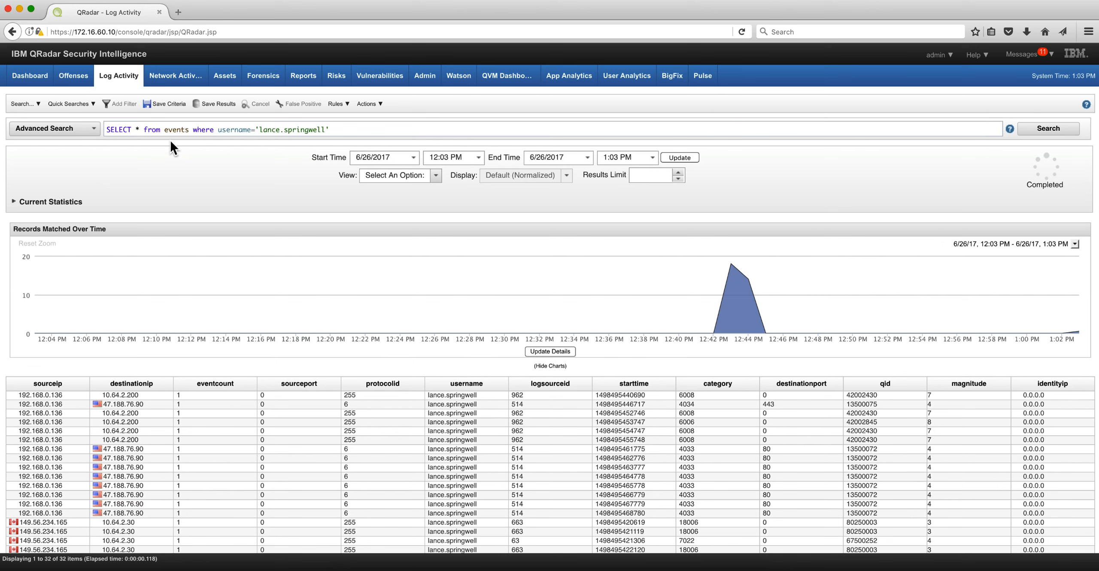
mouse_move(150, 187)
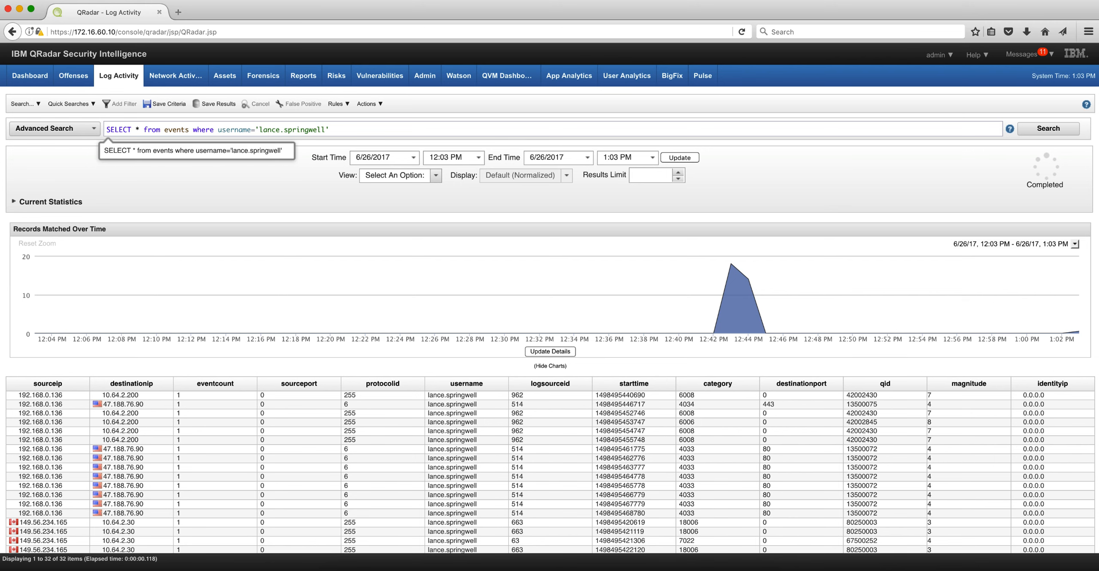
mouse_move(190, 334)
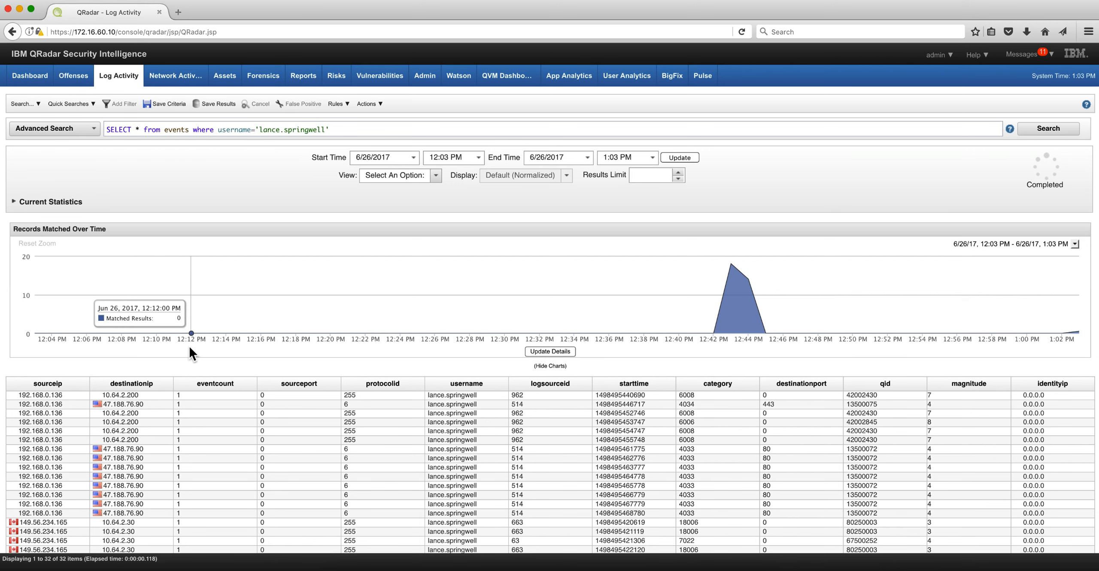
scroll("down", 3)
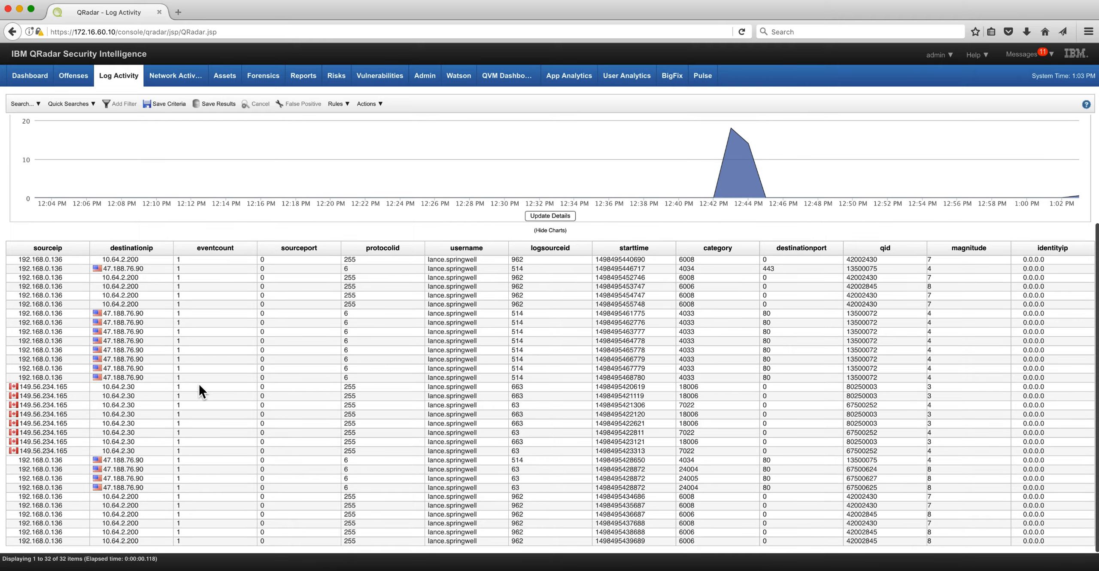
scroll("up", 3)
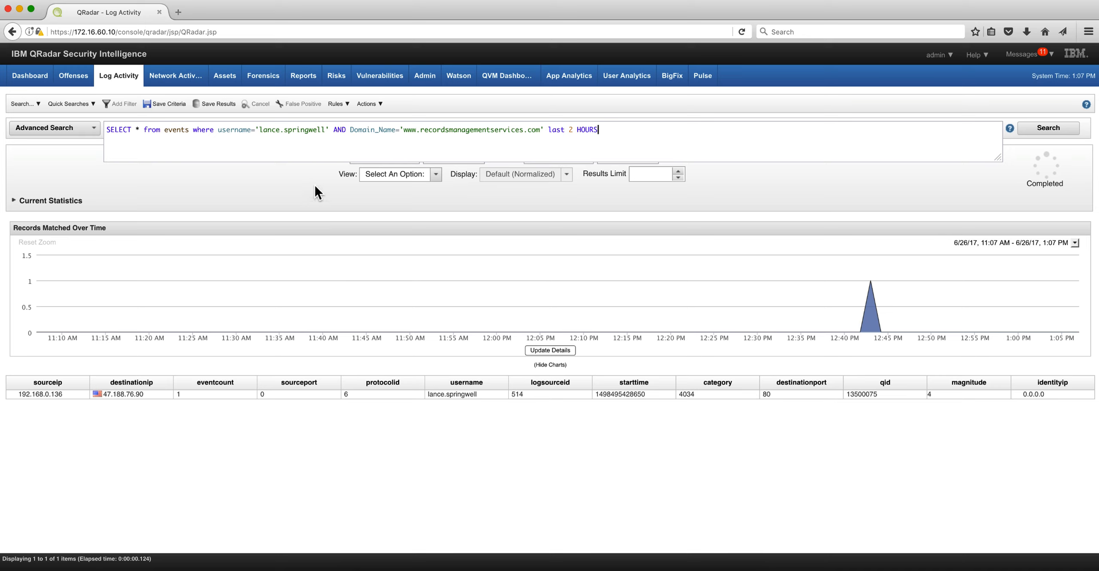
mouse_move(263, 126)
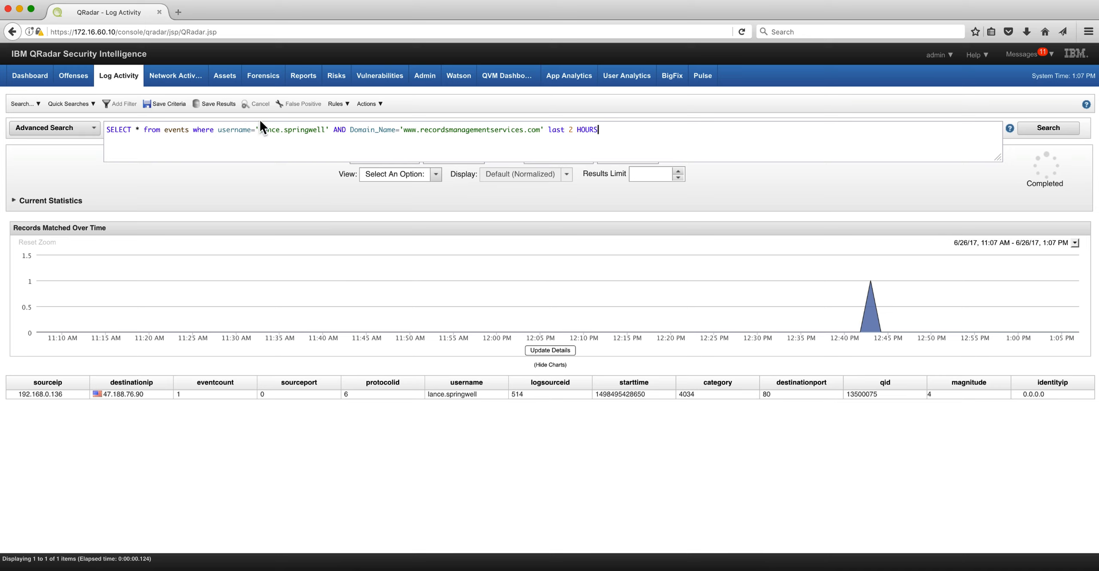
mouse_move(343, 133)
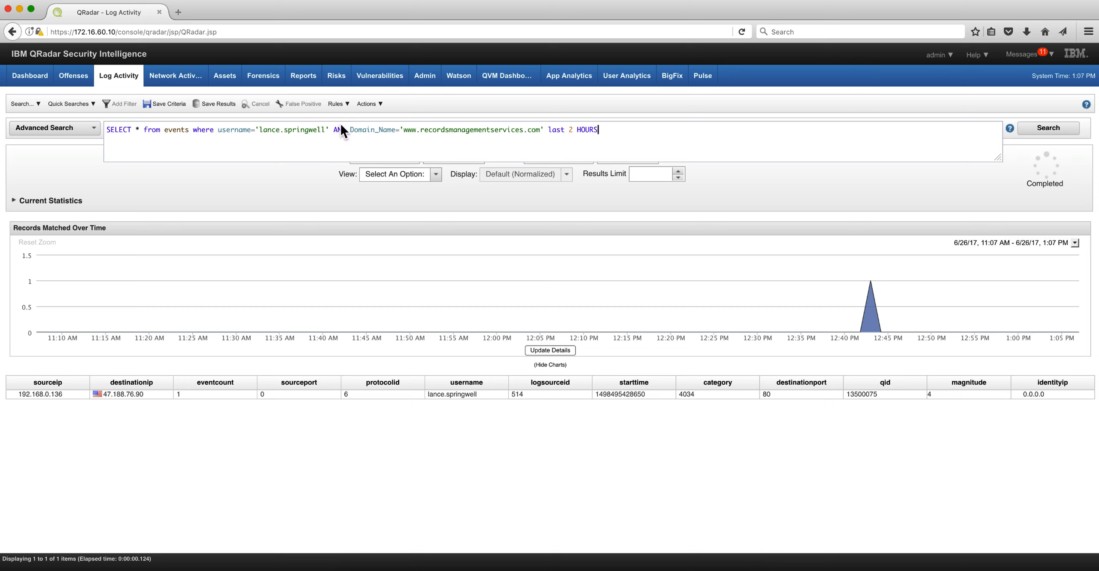
mouse_move(384, 134)
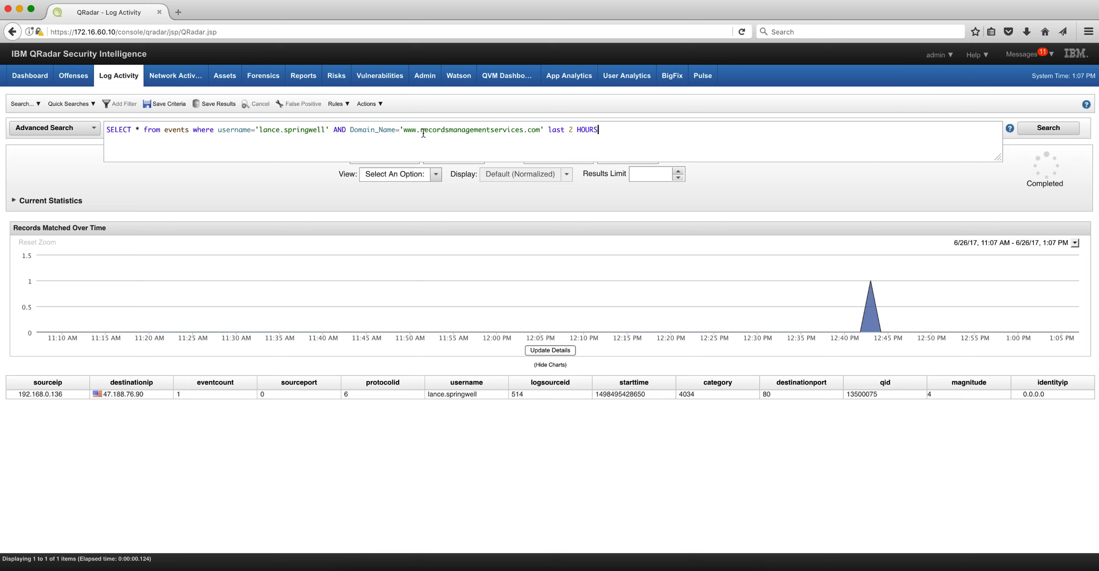
mouse_move(536, 131)
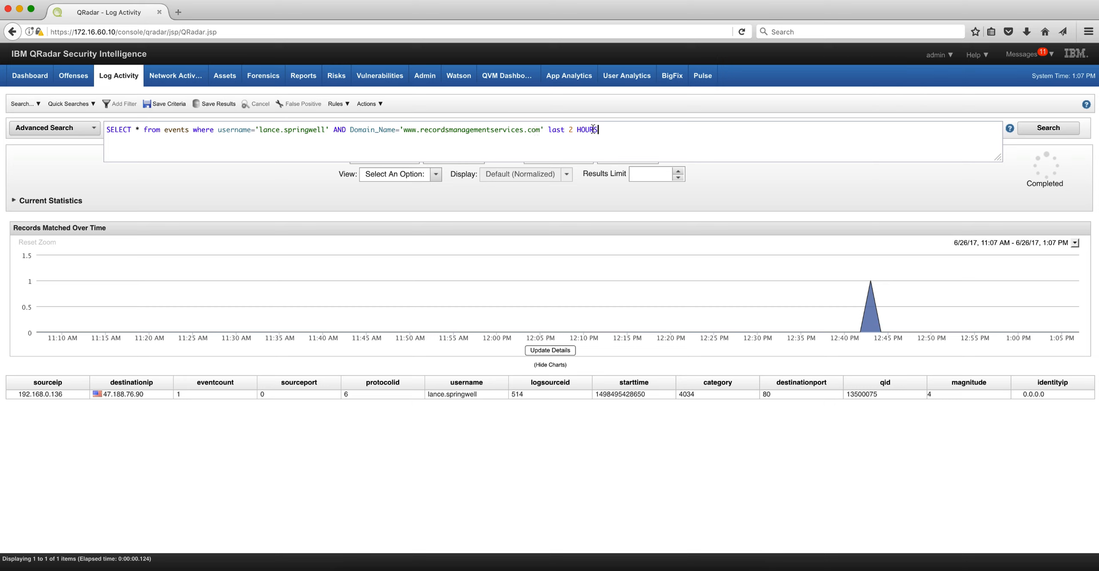
mouse_move(588, 130)
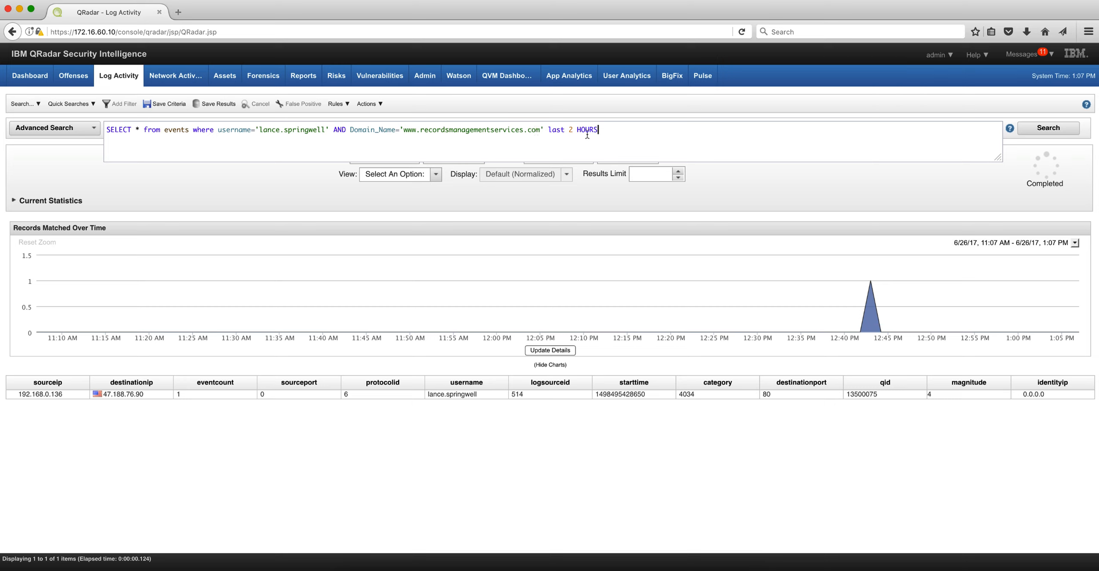
mouse_move(449, 419)
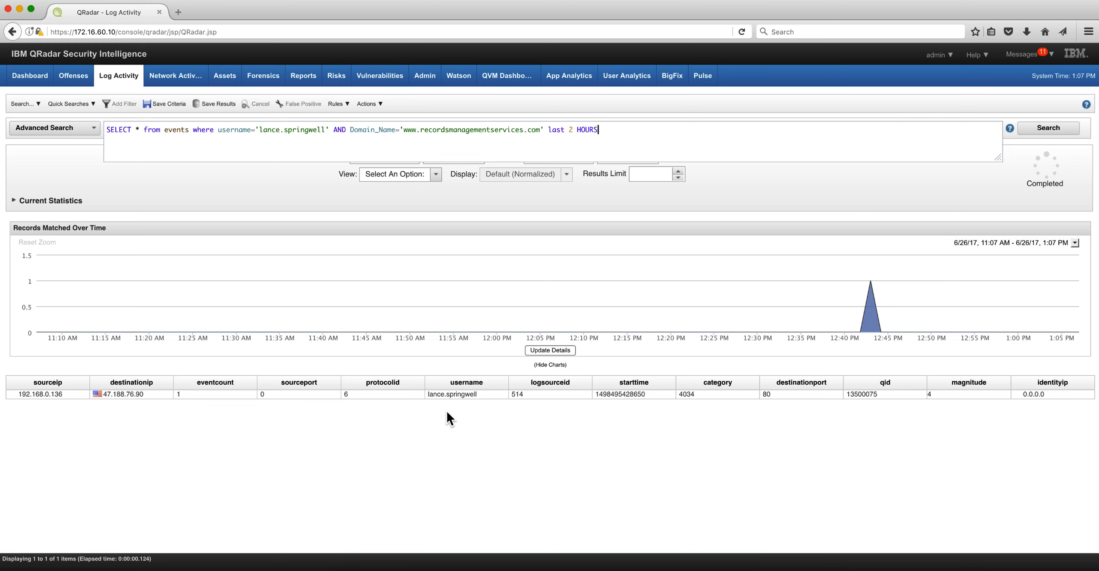
mouse_move(453, 394)
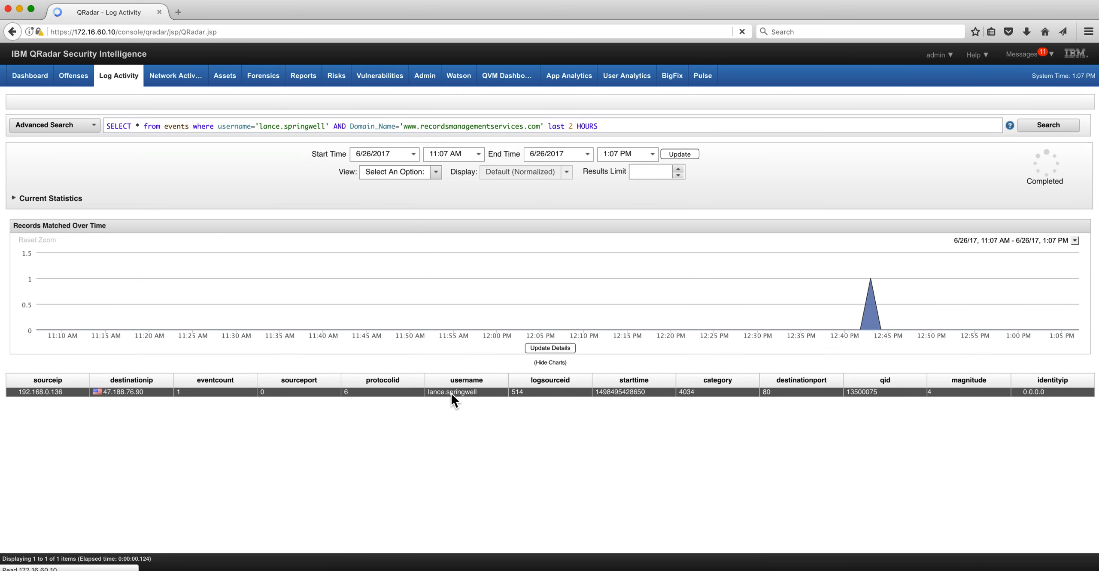
- Open the single matching TCP_MISS event's full details
double_click(453, 391)
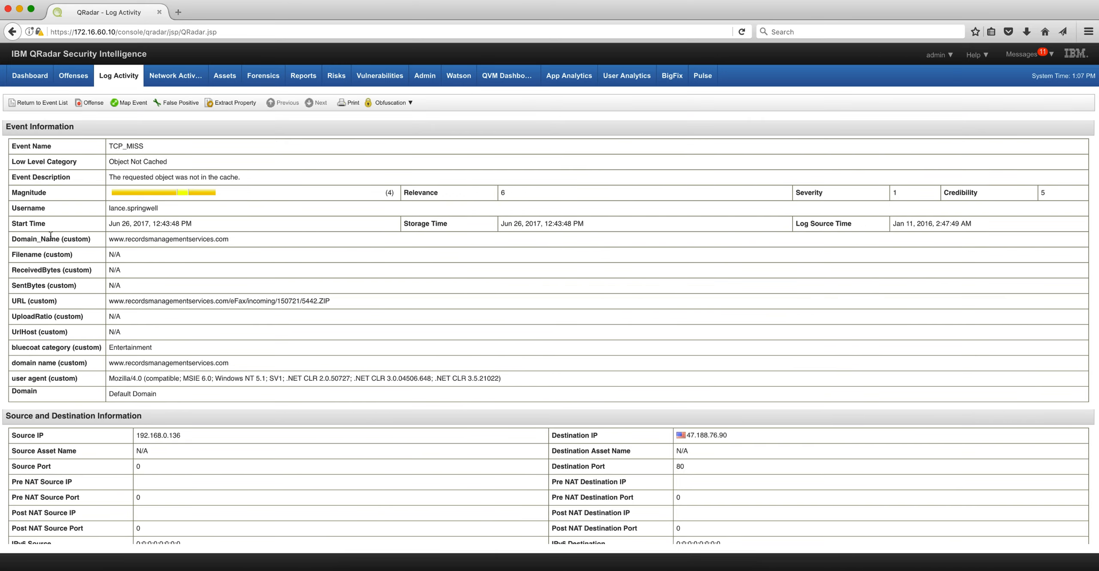
mouse_move(127, 241)
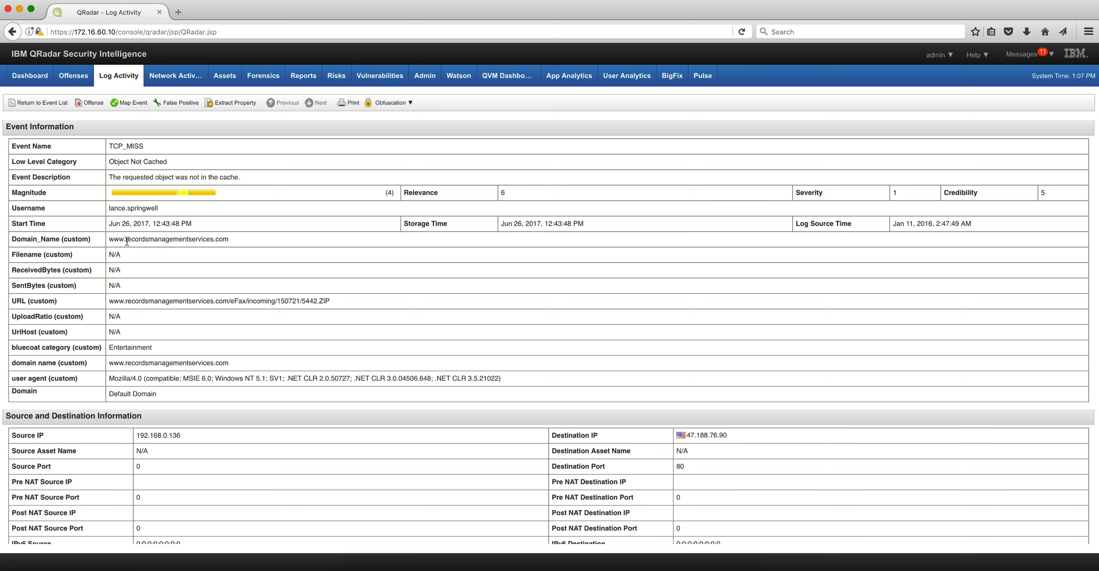
mouse_move(211, 240)
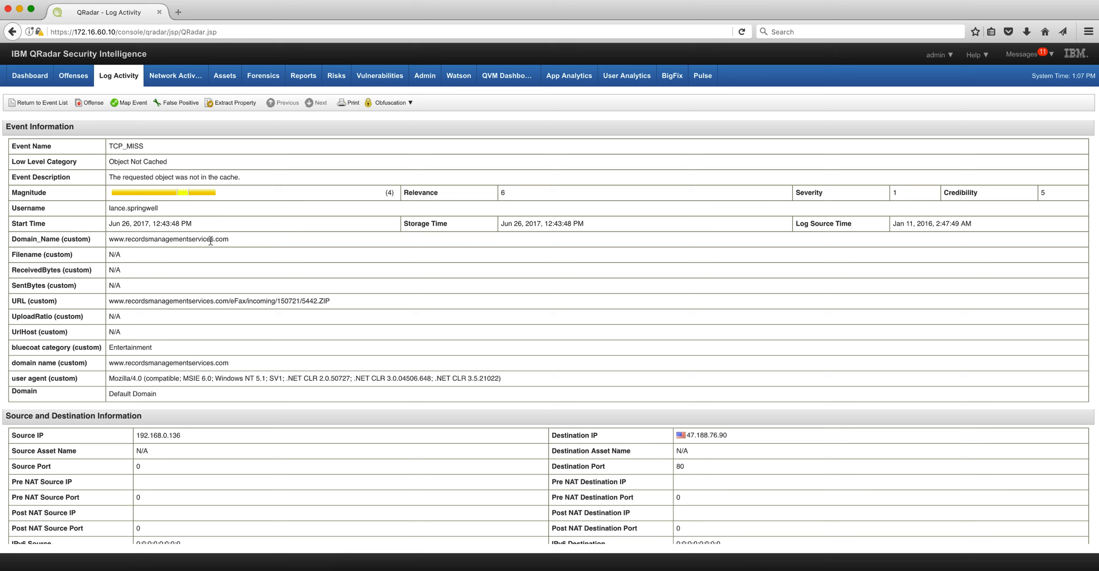
mouse_move(123, 241)
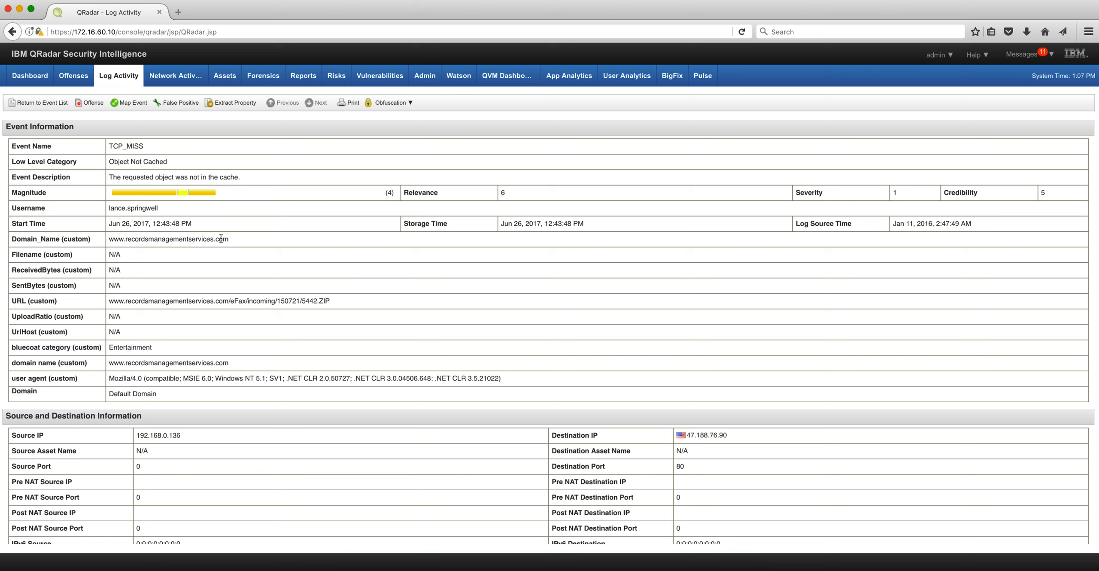
mouse_move(221, 239)
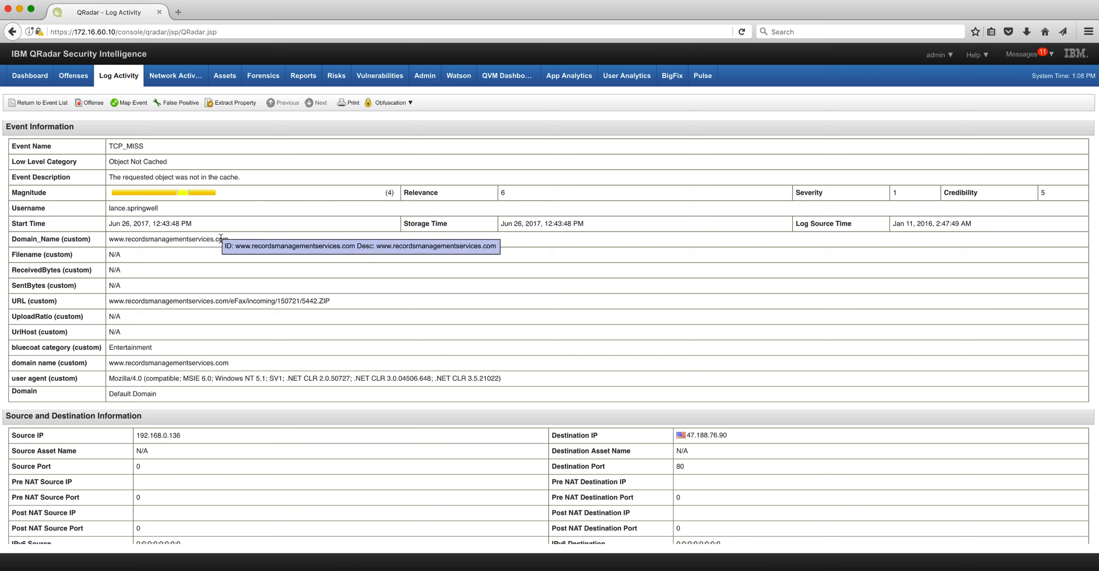
mouse_move(133, 224)
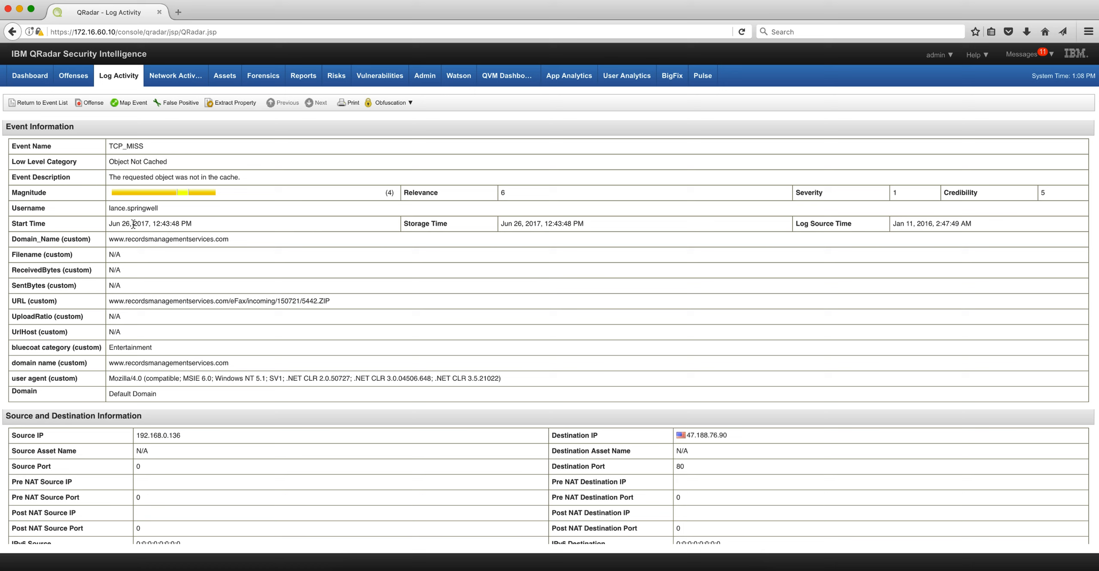
mouse_move(148, 219)
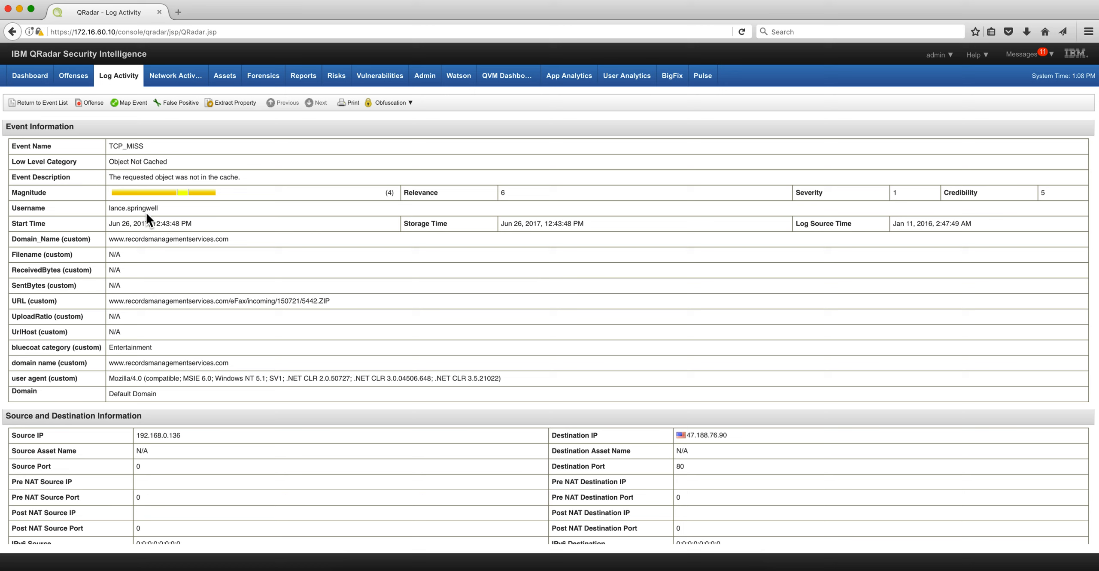
mouse_move(148, 238)
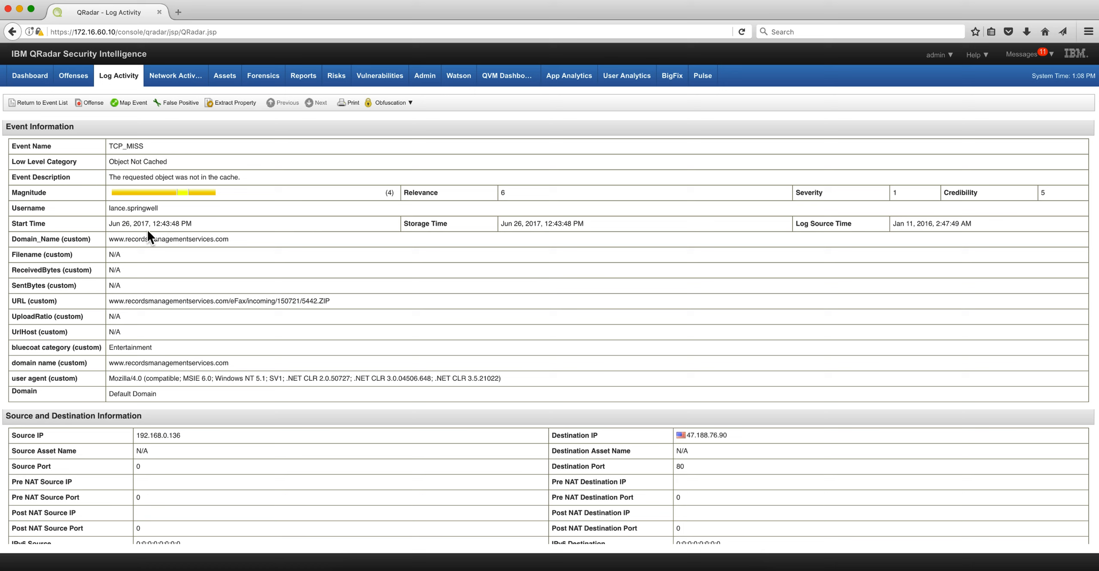
mouse_move(118, 239)
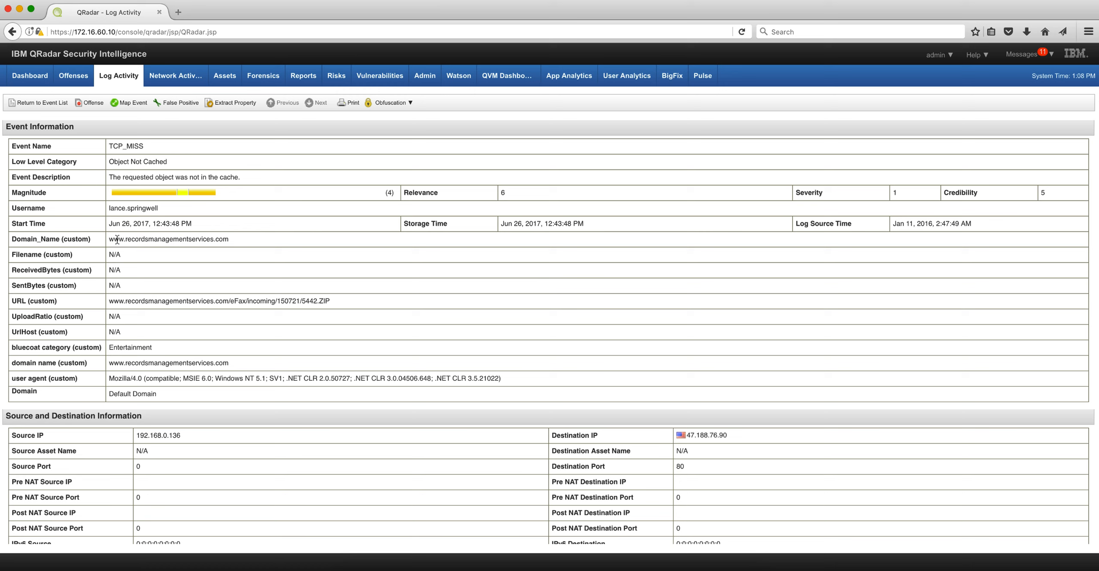
mouse_move(256, 243)
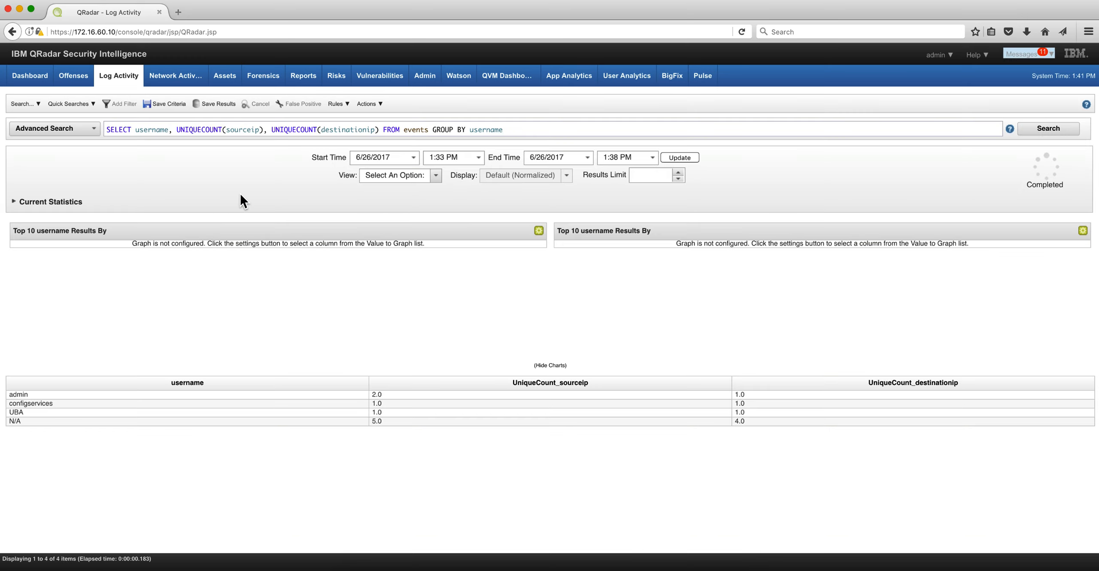
mouse_move(410, 130)
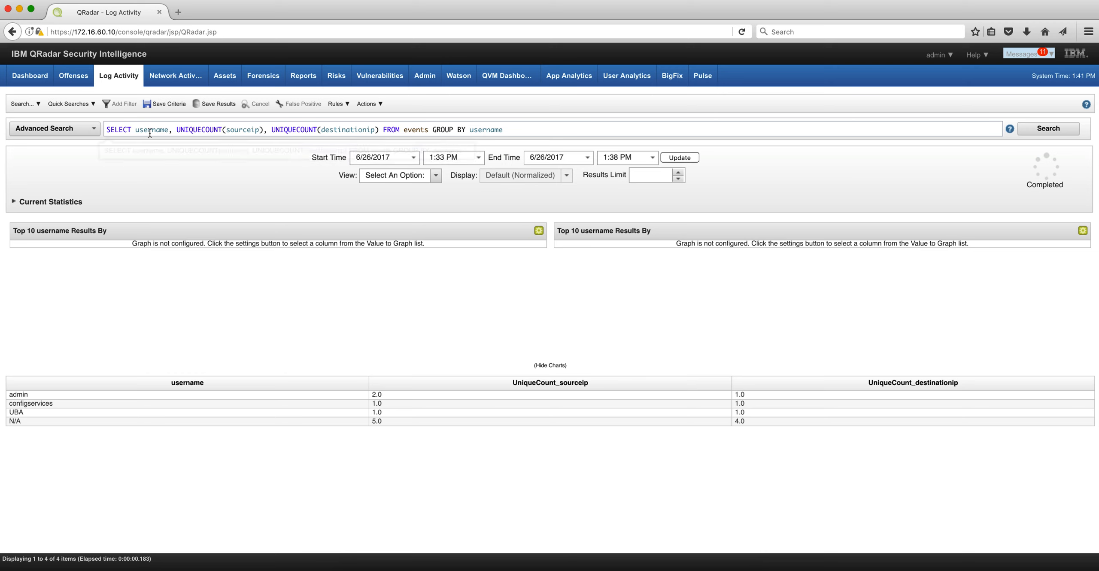
mouse_move(221, 131)
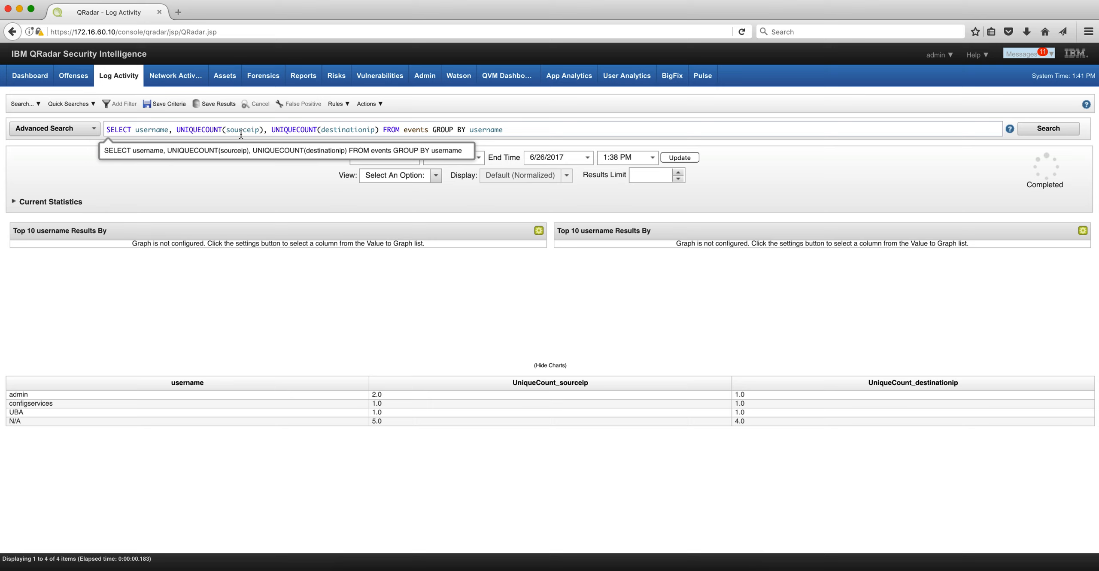
mouse_move(271, 130)
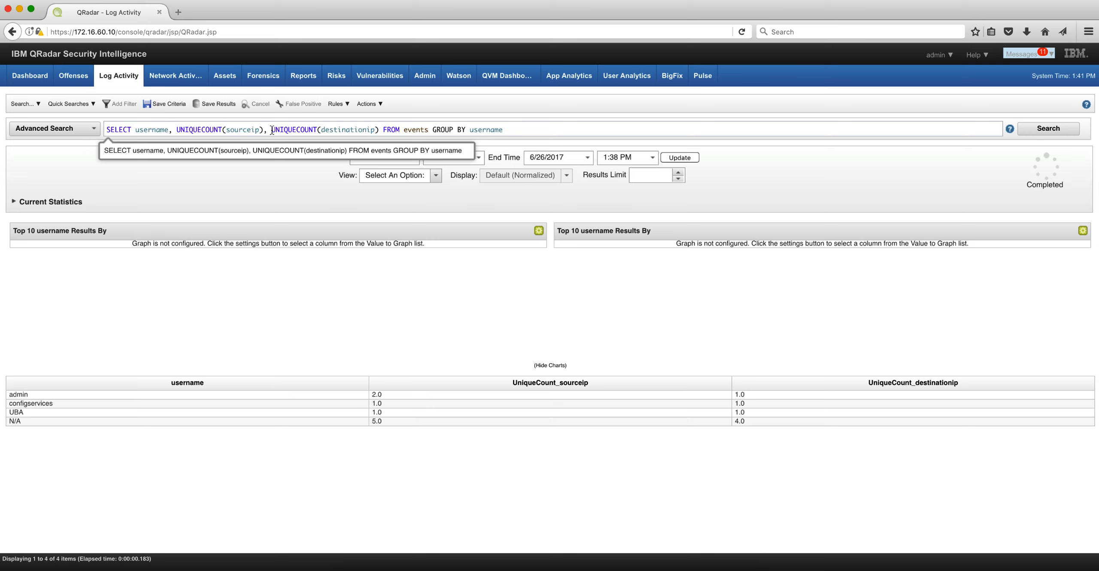
mouse_move(374, 131)
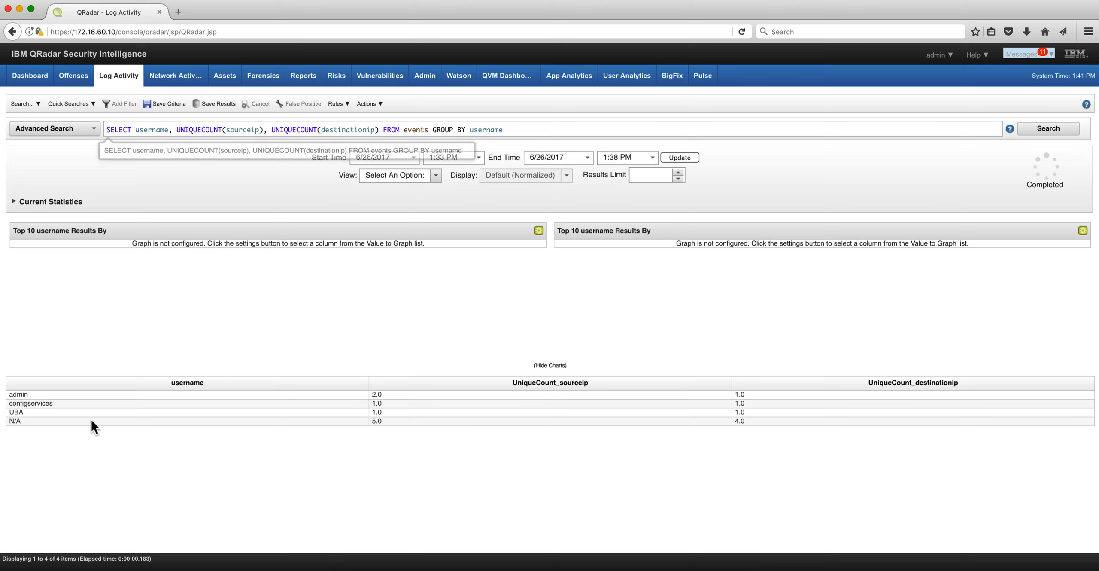
mouse_move(154, 408)
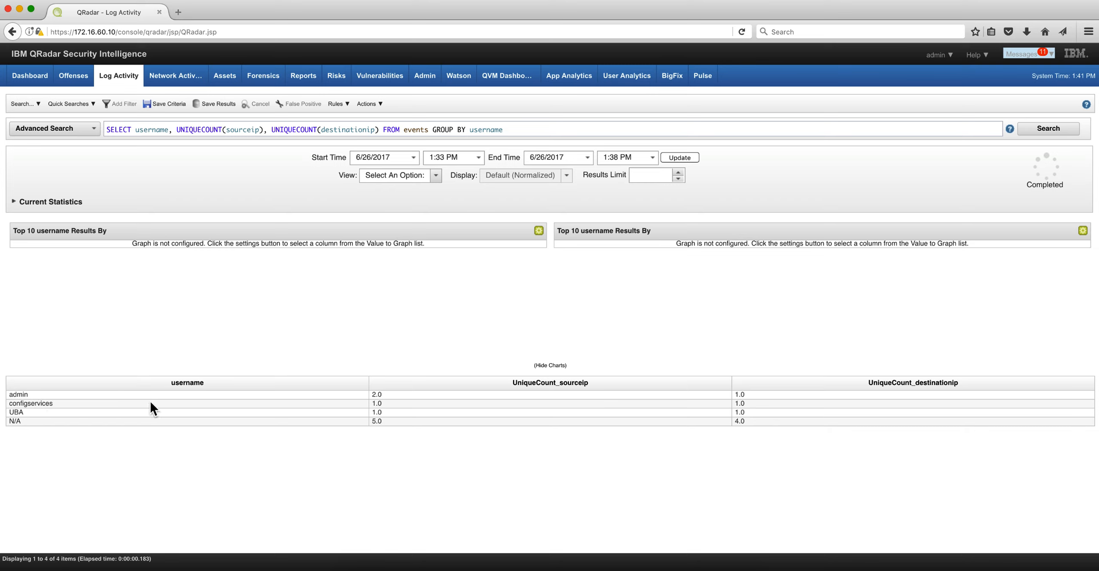
mouse_move(385, 403)
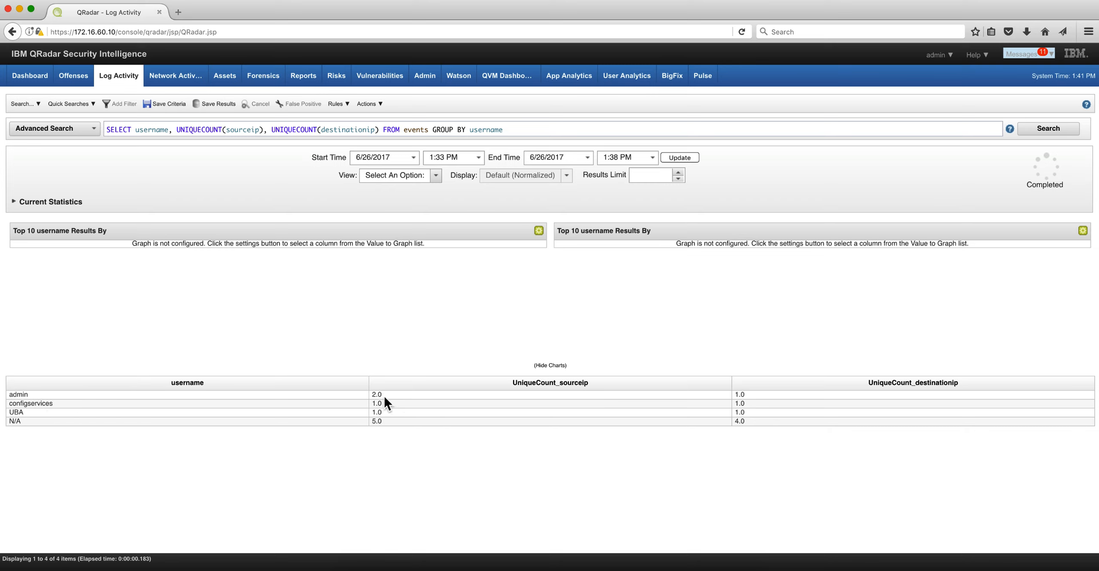
mouse_move(760, 412)
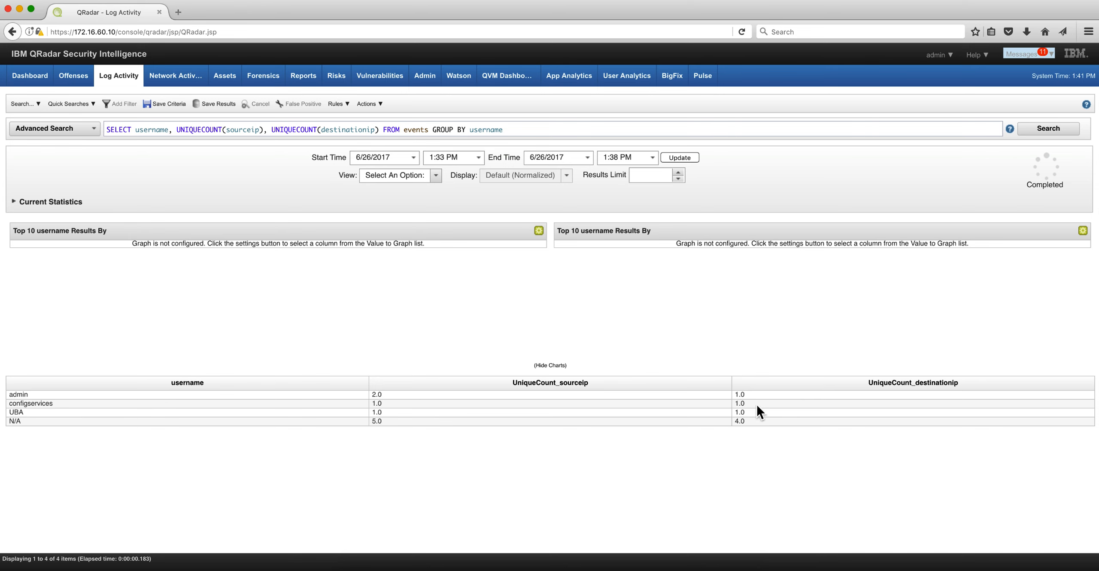
mouse_move(563, 450)
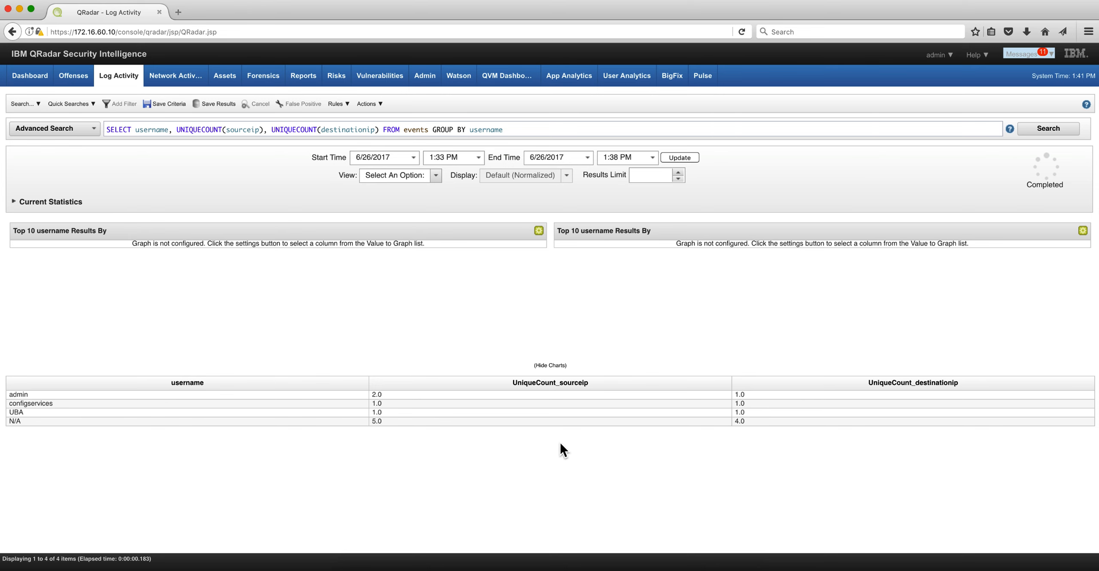
- Search with username grouping and unique counts of source and destination IPs
left_click(1049, 129)
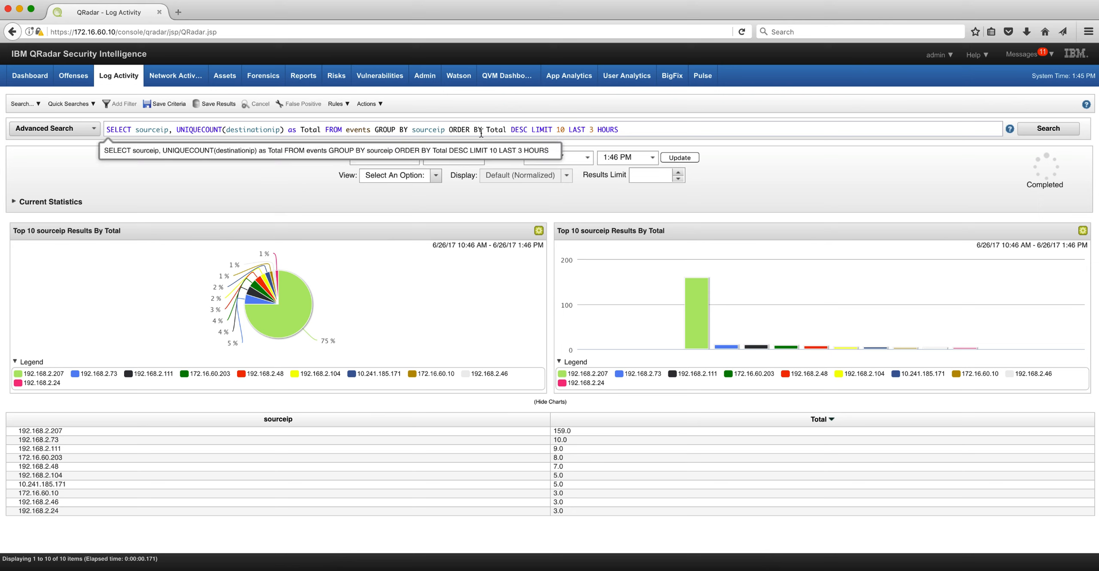
mouse_move(517, 131)
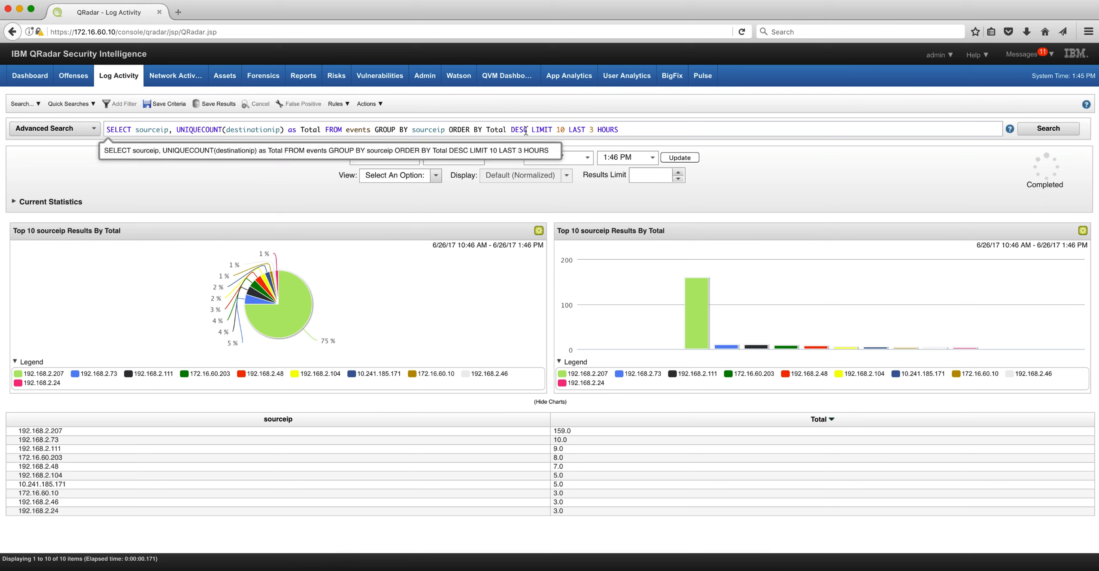
mouse_move(494, 294)
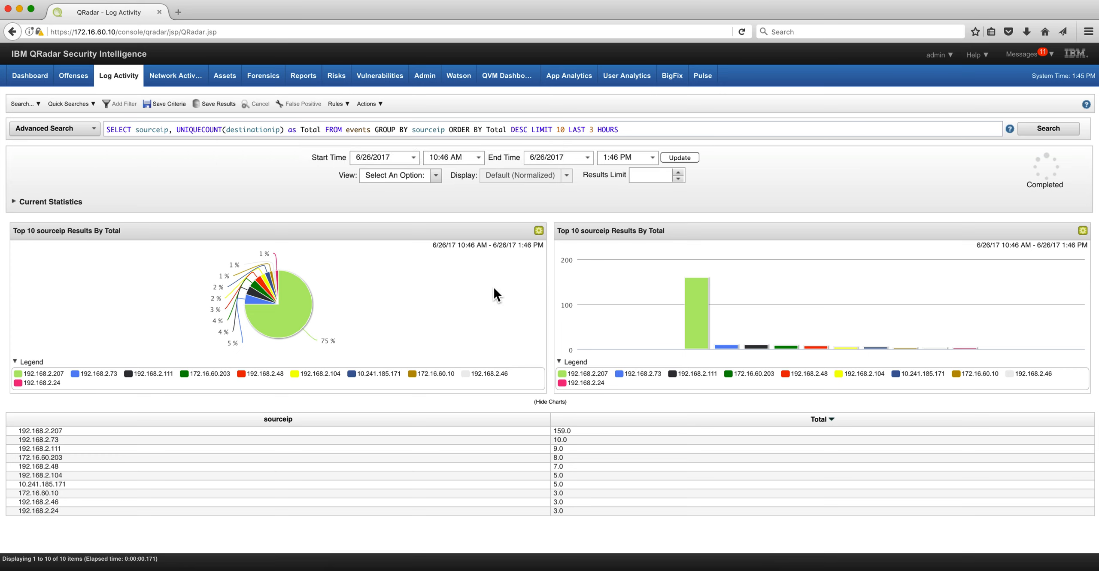
mouse_move(481, 500)
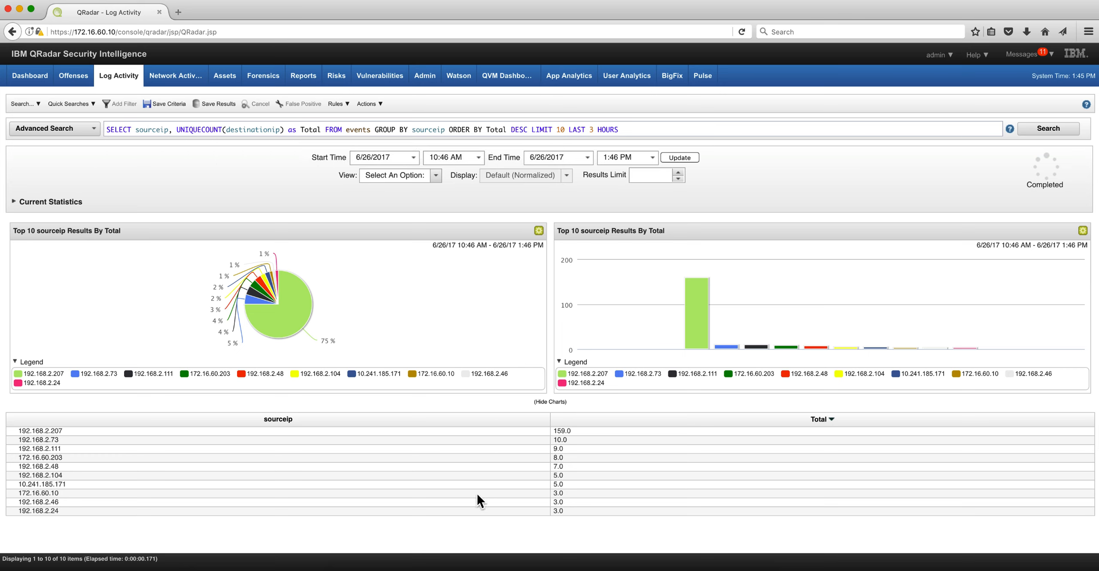
mouse_move(491, 350)
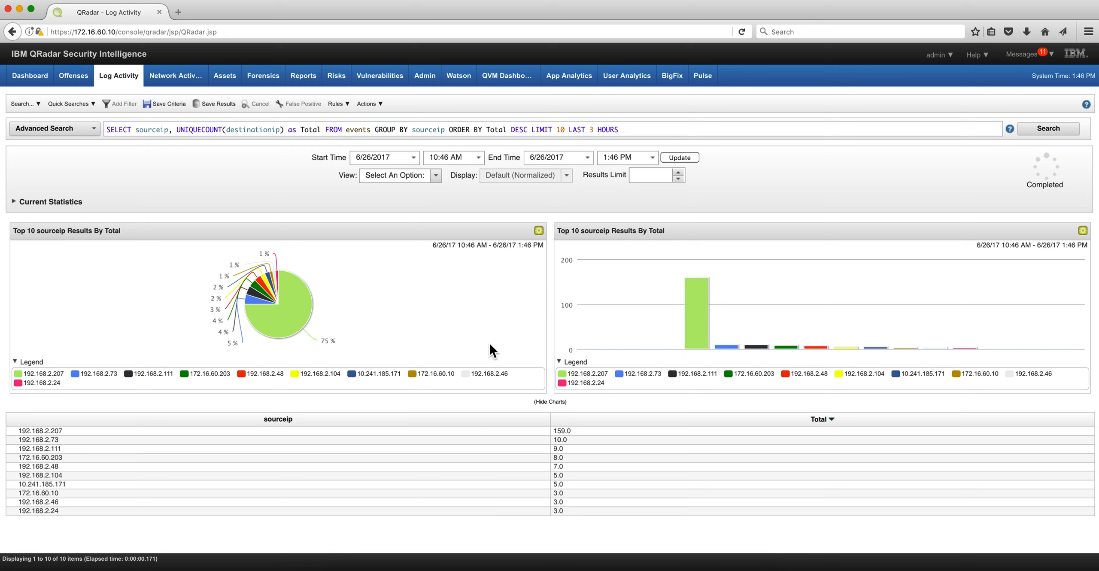
mouse_move(313, 441)
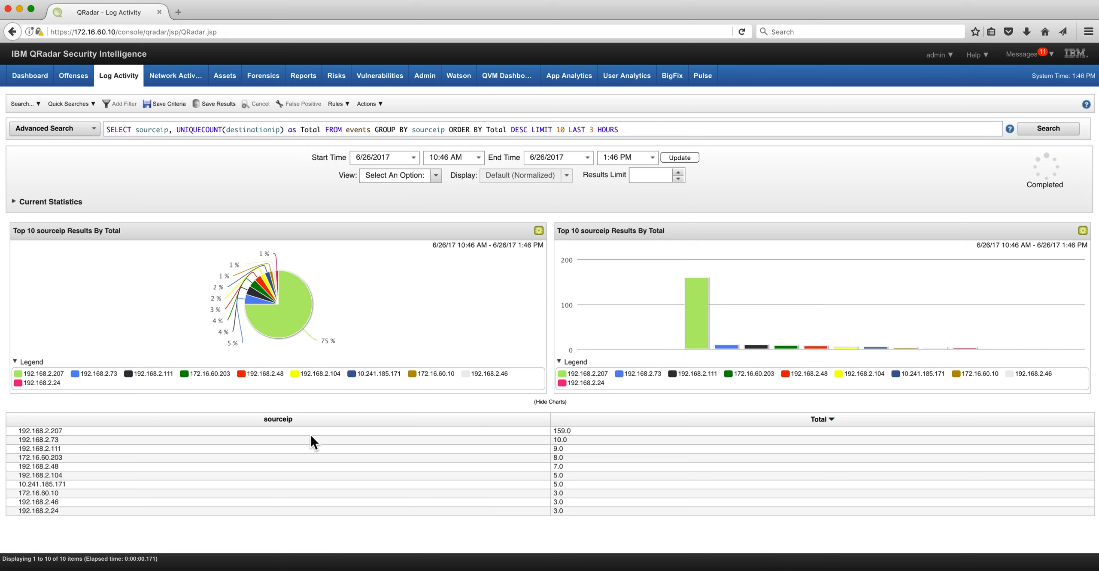
mouse_move(300, 466)
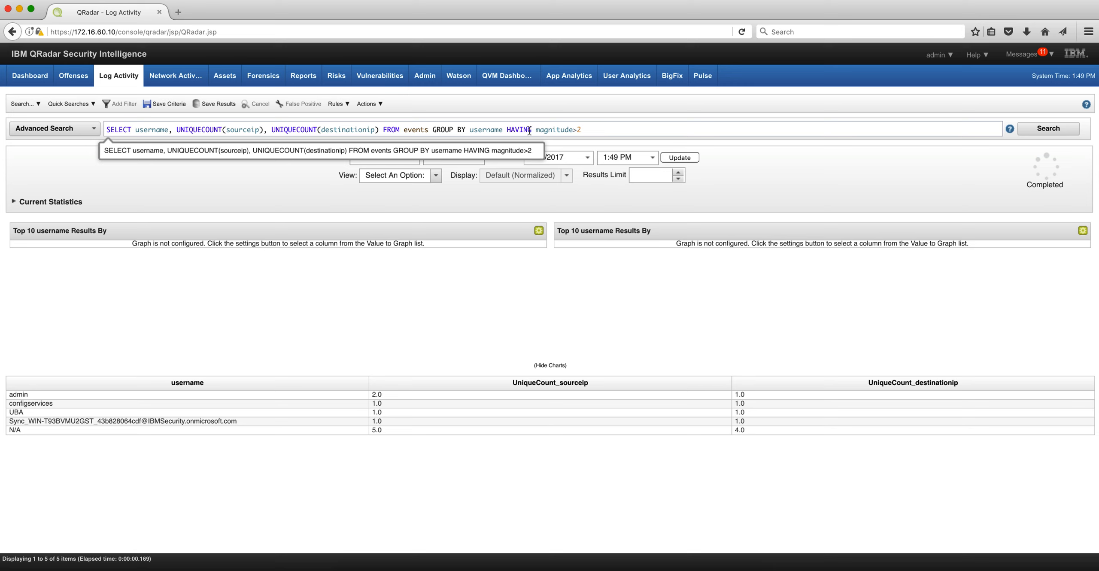
mouse_move(523, 132)
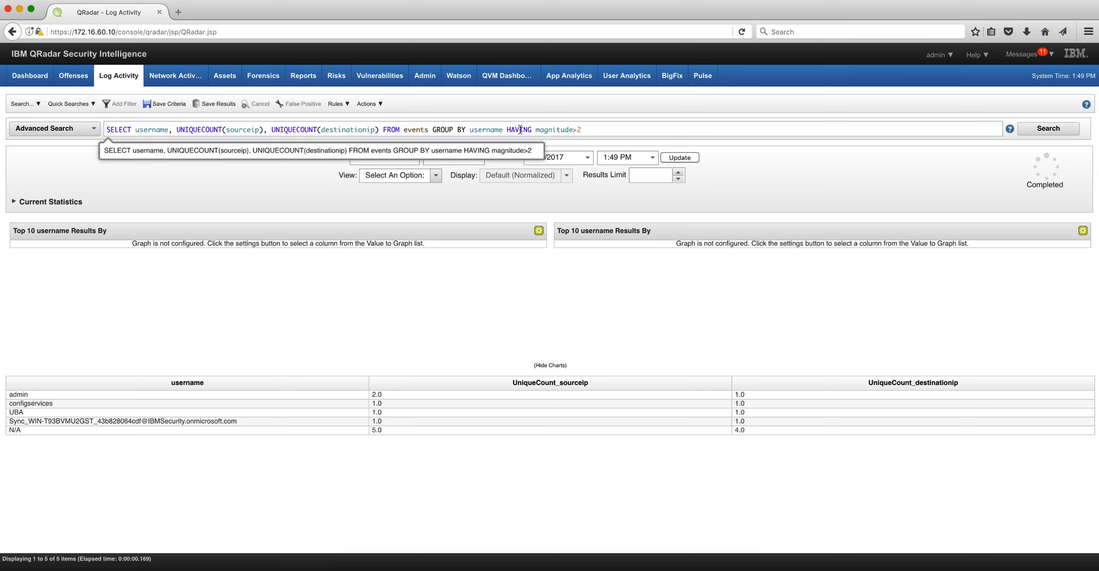
mouse_move(144, 157)
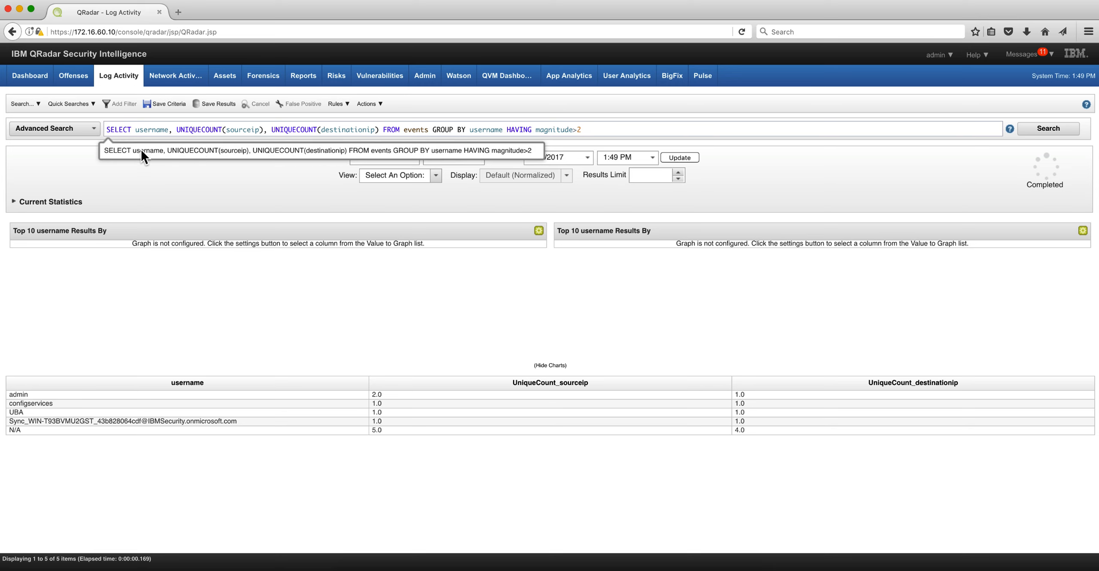
mouse_move(158, 133)
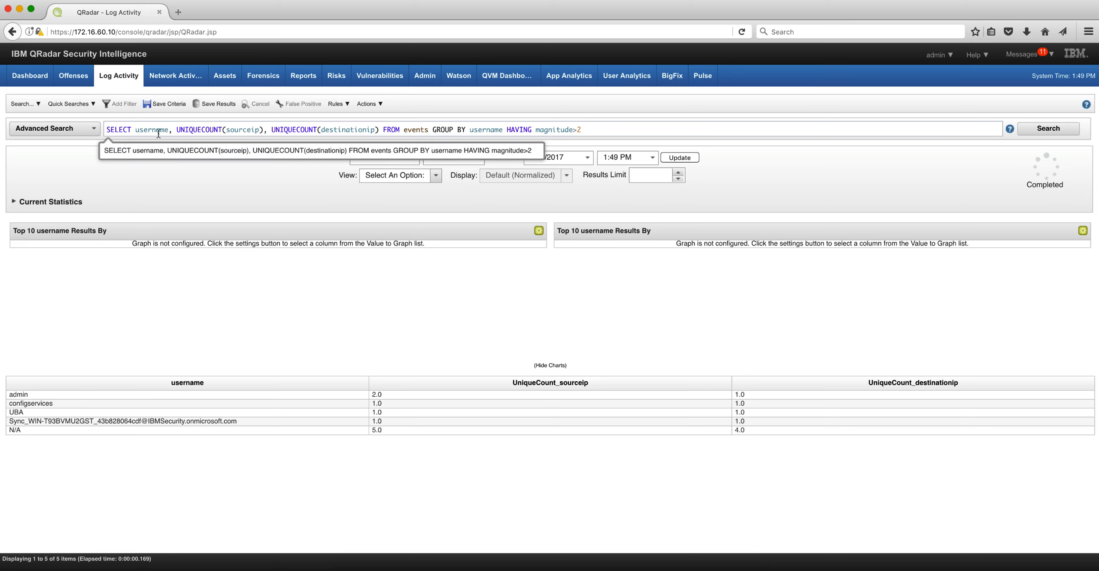
mouse_move(320, 126)
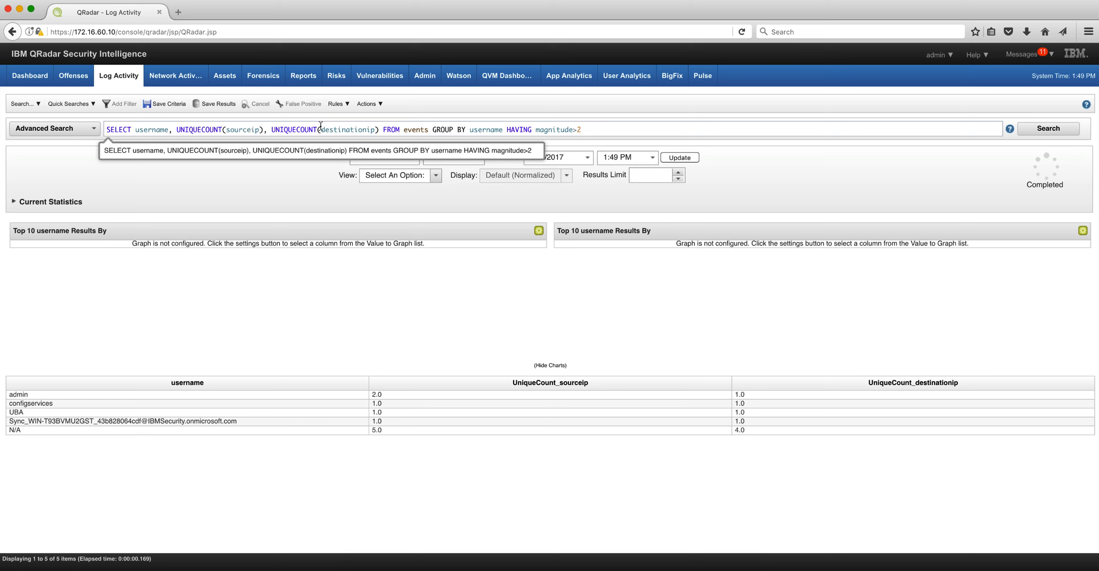
mouse_move(440, 130)
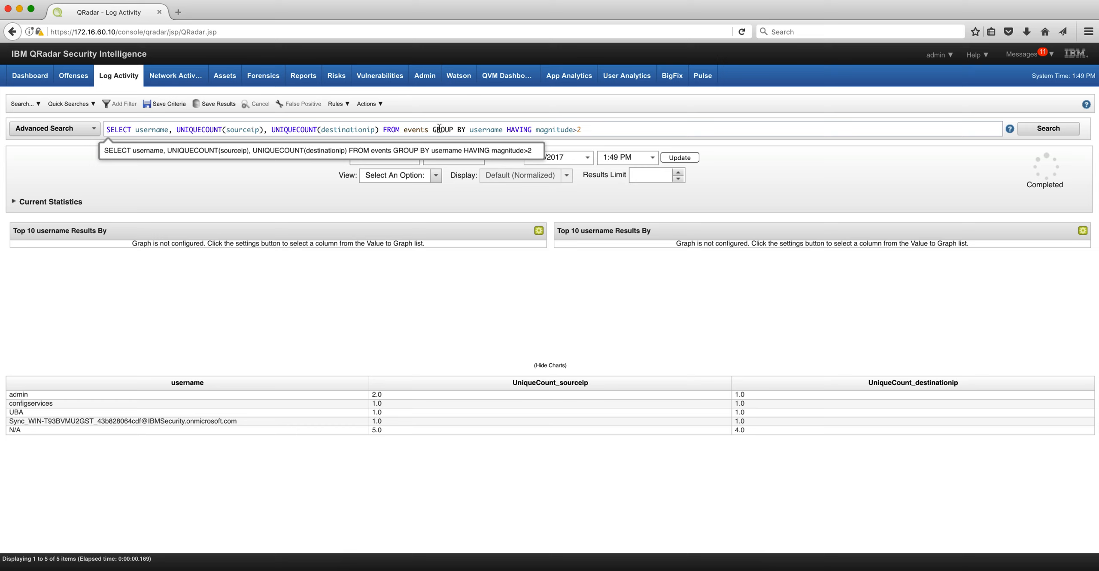
mouse_move(204, 377)
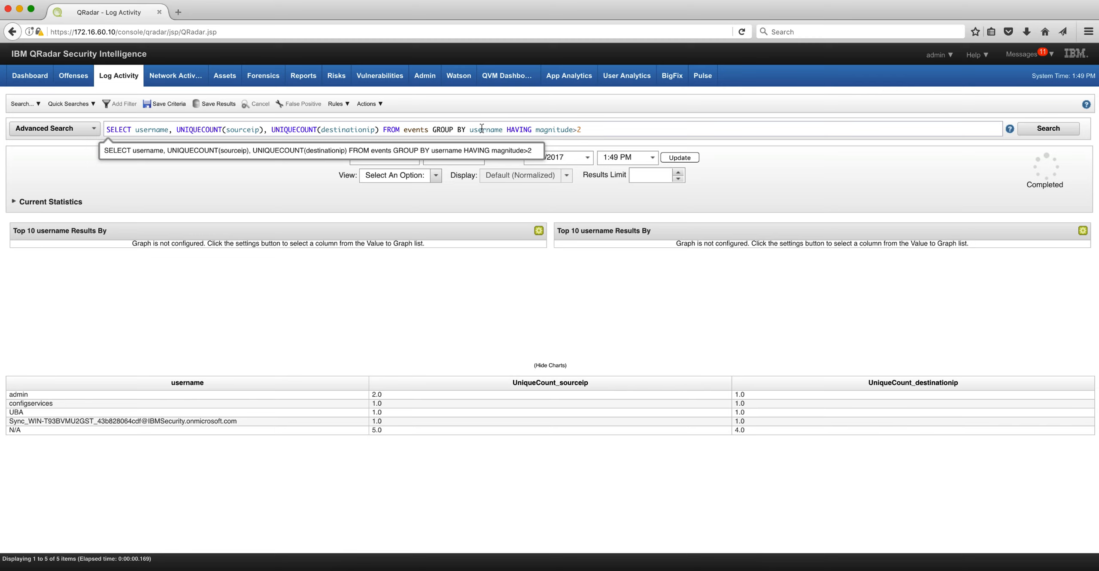
mouse_move(481, 129)
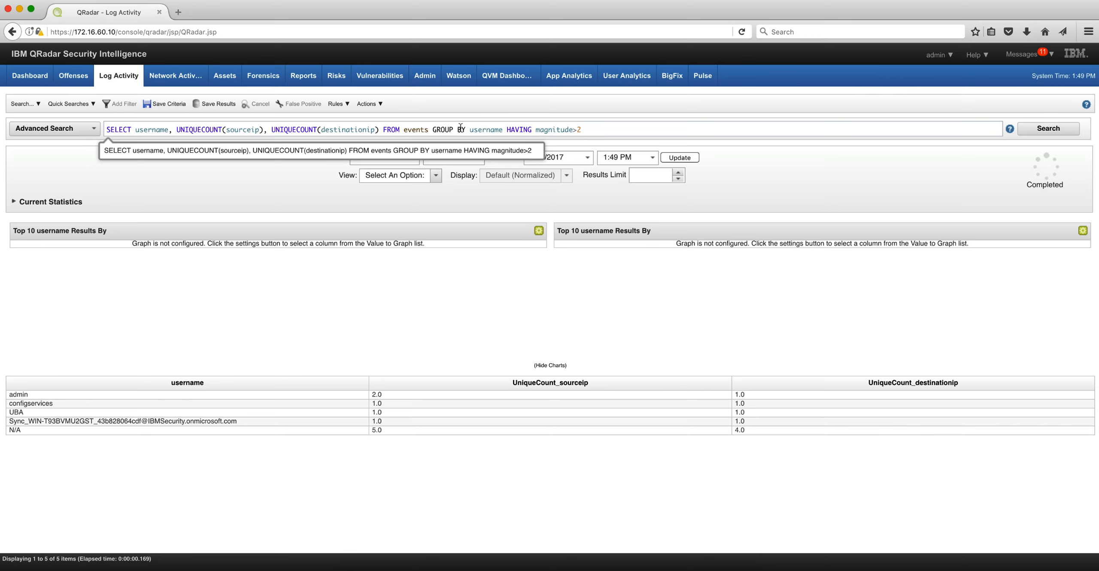
mouse_move(582, 131)
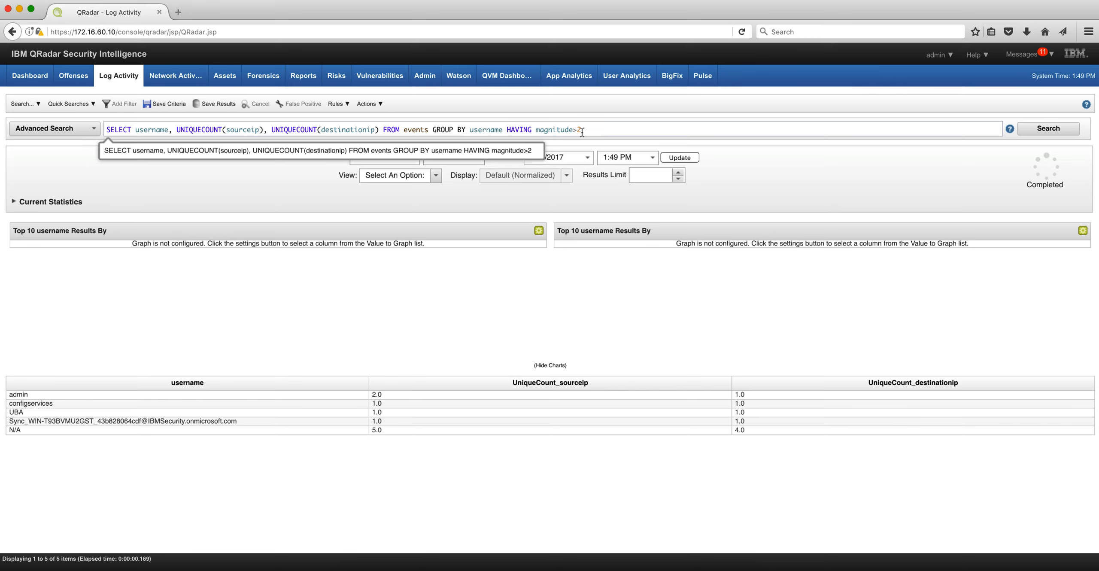